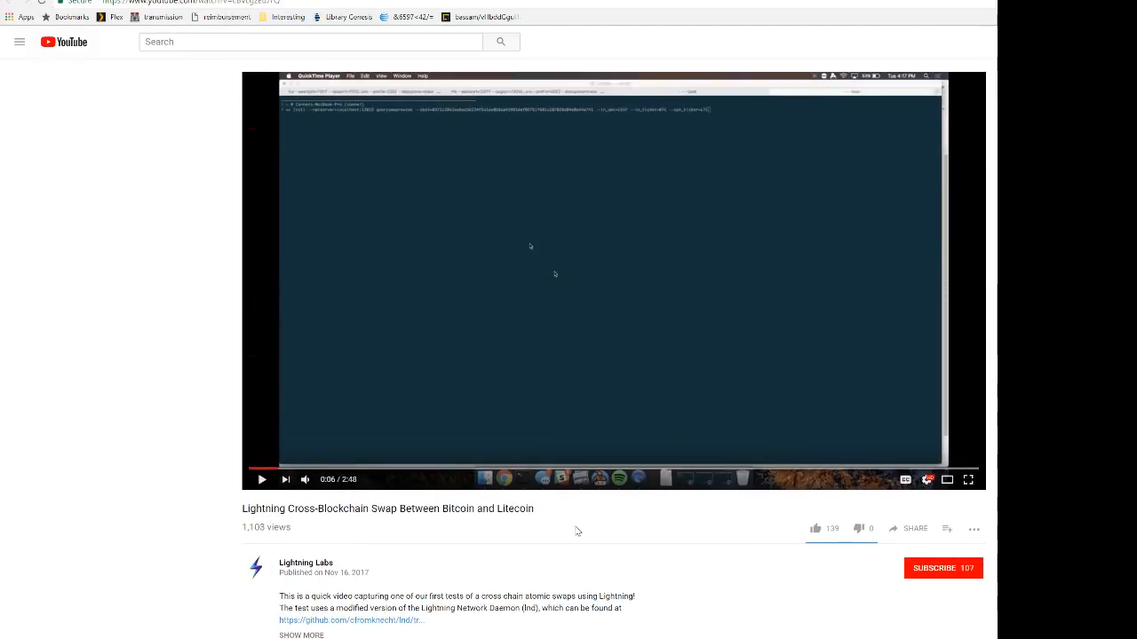
# Scroll down Johoe's Mempool Statistics to the unconfirmed transaction count chart.
pyautogui.scroll(-3)
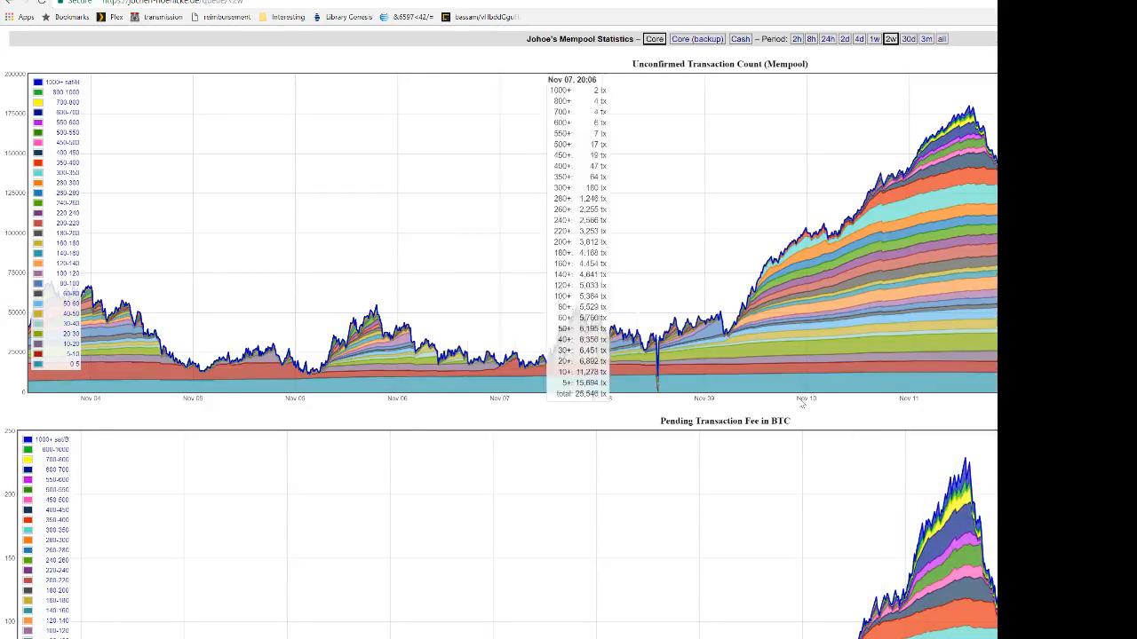
pyautogui.moveTo(803, 401)
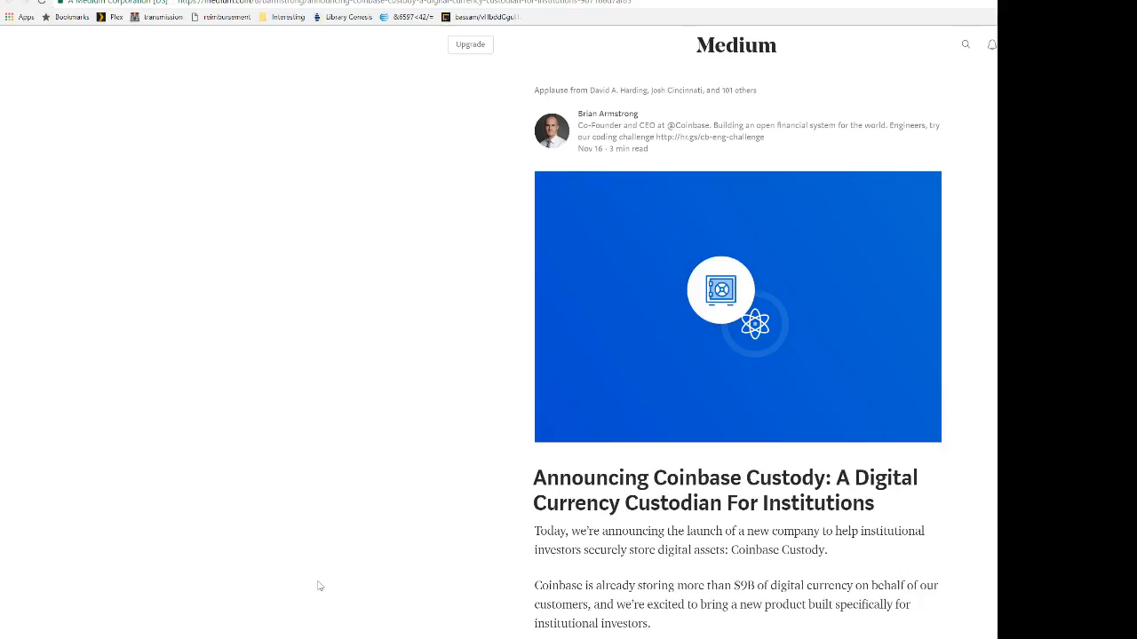
pyautogui.scroll(-3)
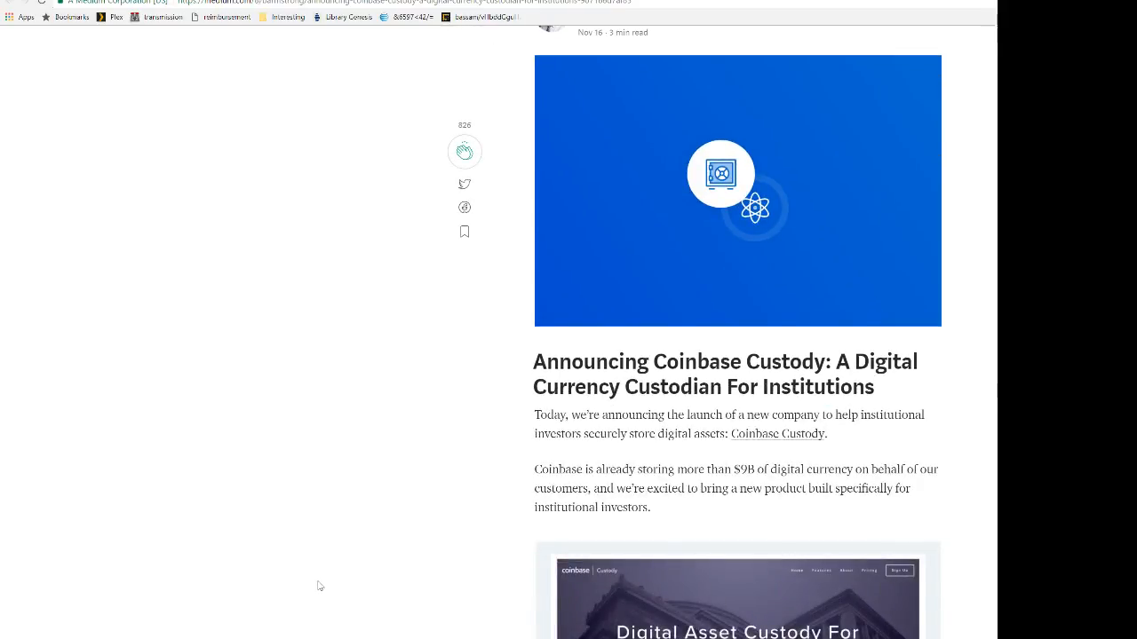
pyautogui.scroll(-3)
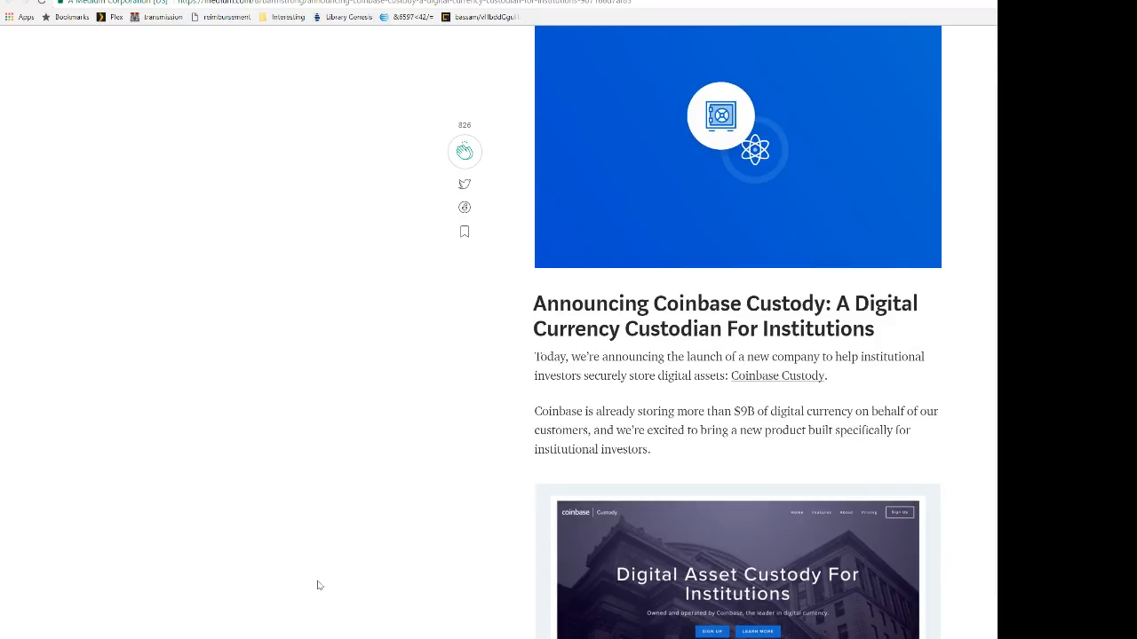
pyautogui.scroll(-3)
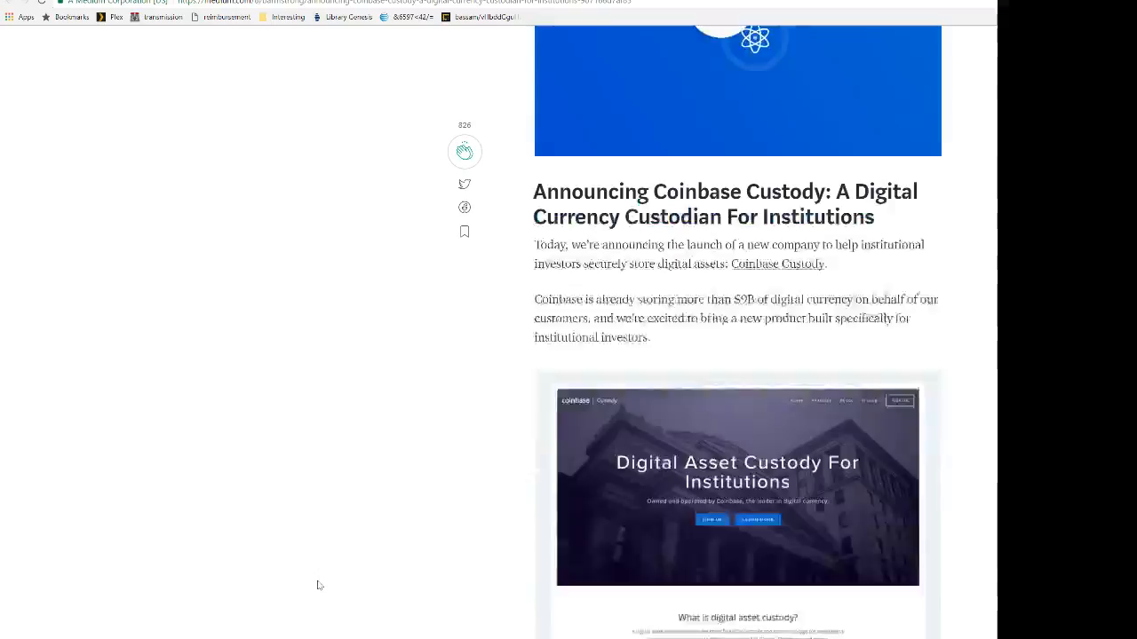
pyautogui.scroll(-3)
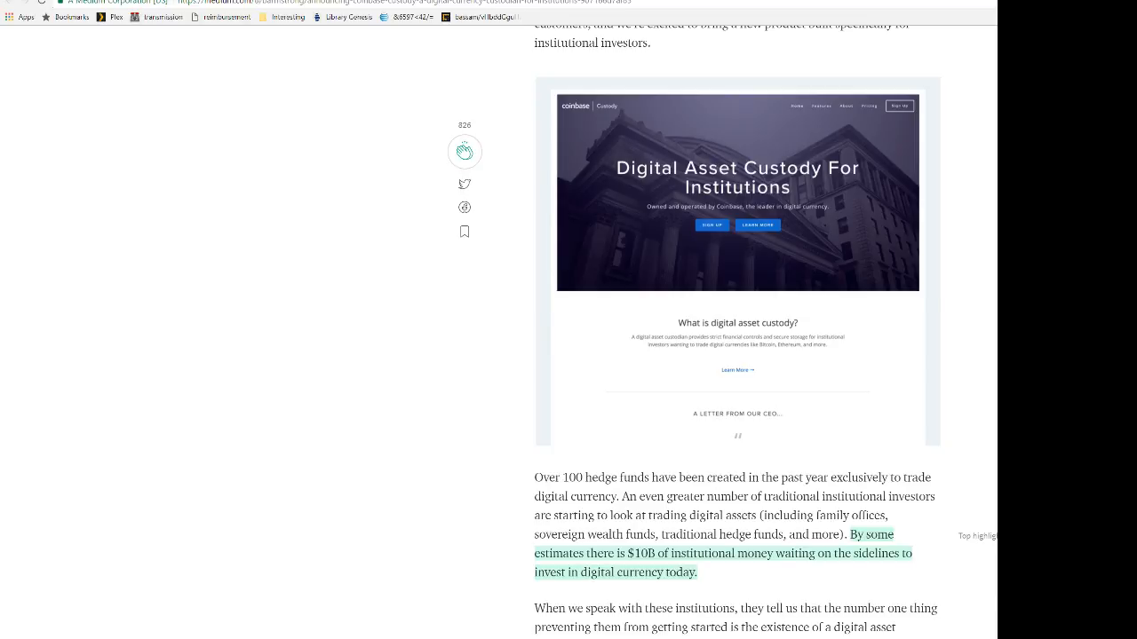
pyautogui.scroll(-3)
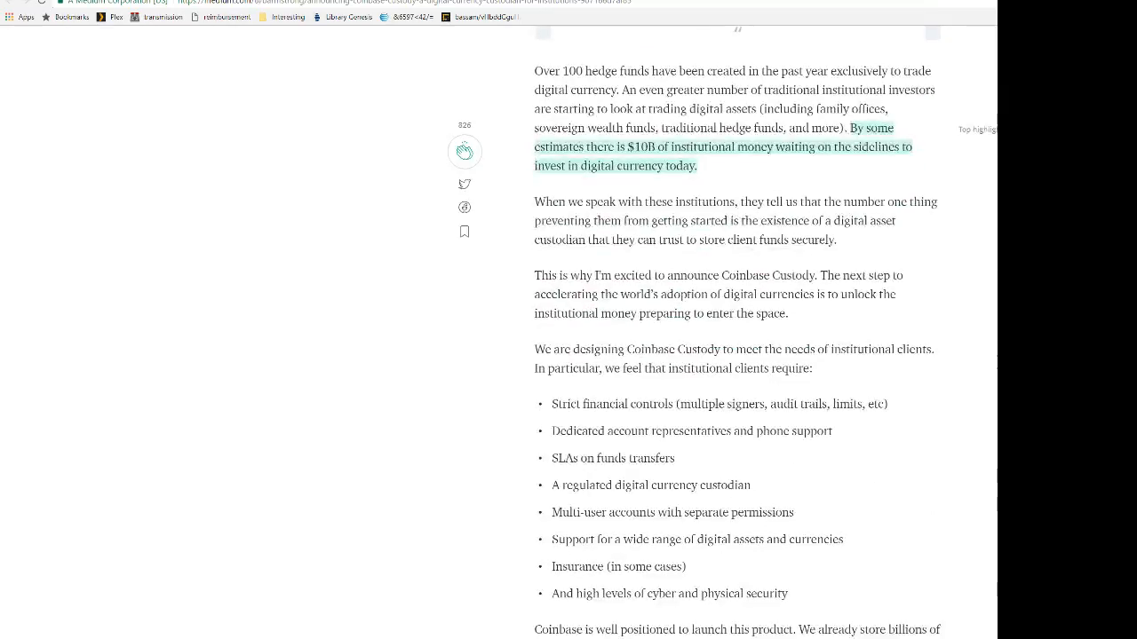
pyautogui.scroll(-3)
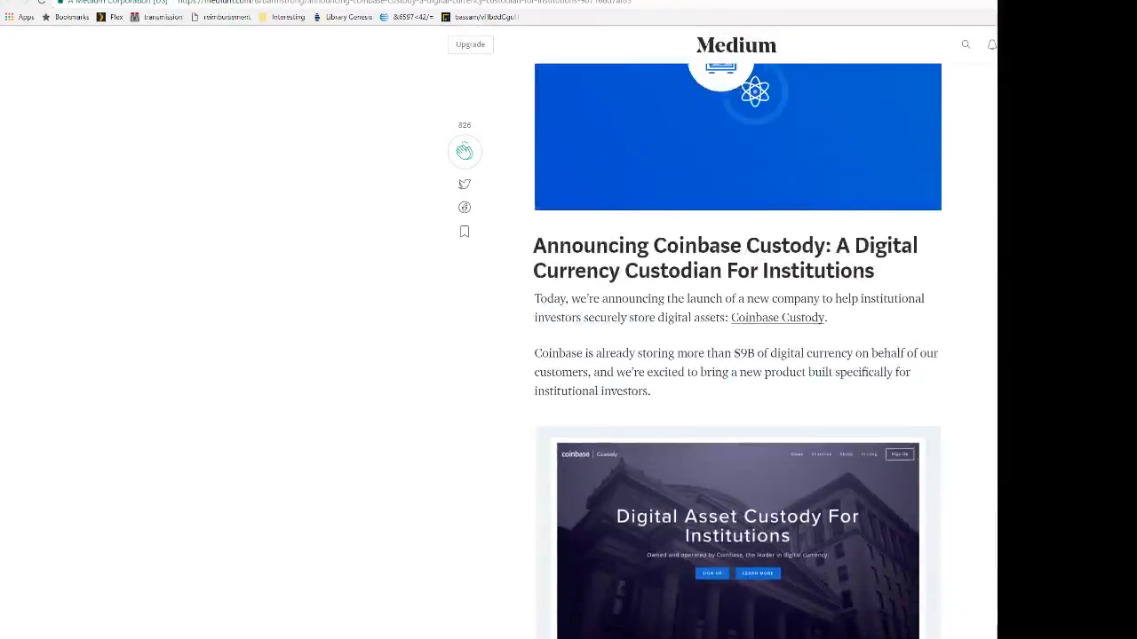
pyautogui.scroll(3)
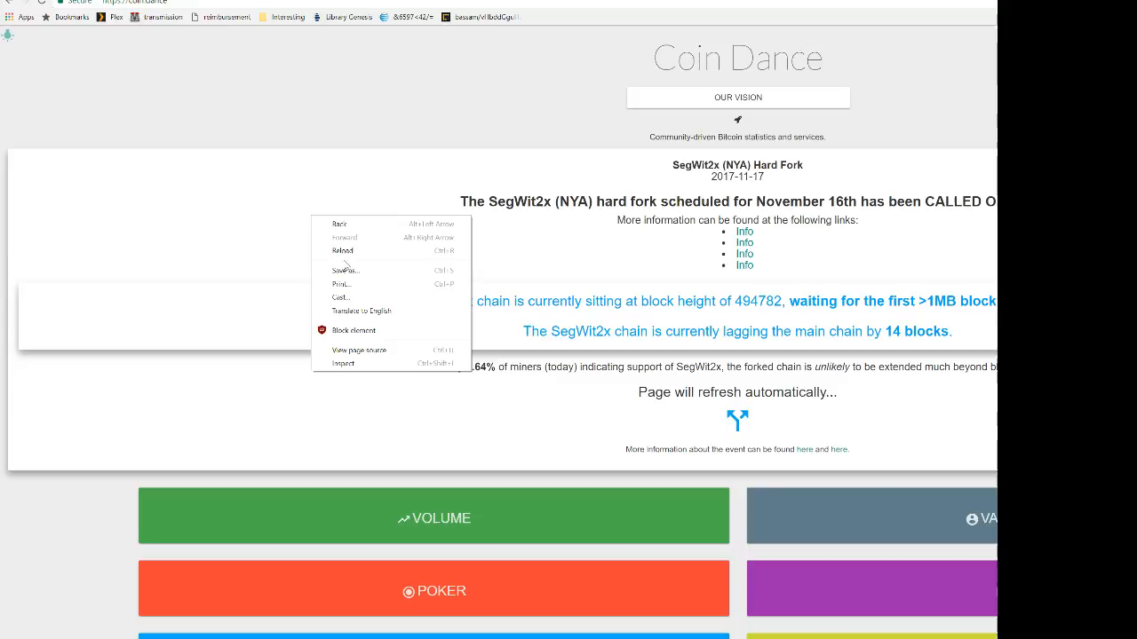
pyautogui.moveTo(341, 251)
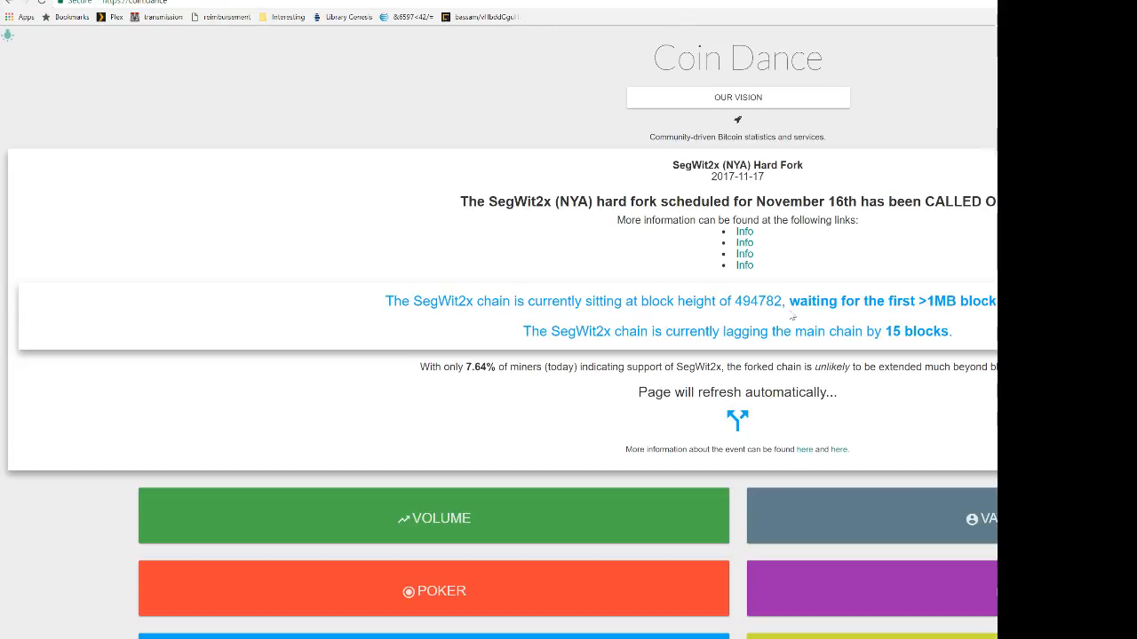
pyautogui.moveTo(778, 347)
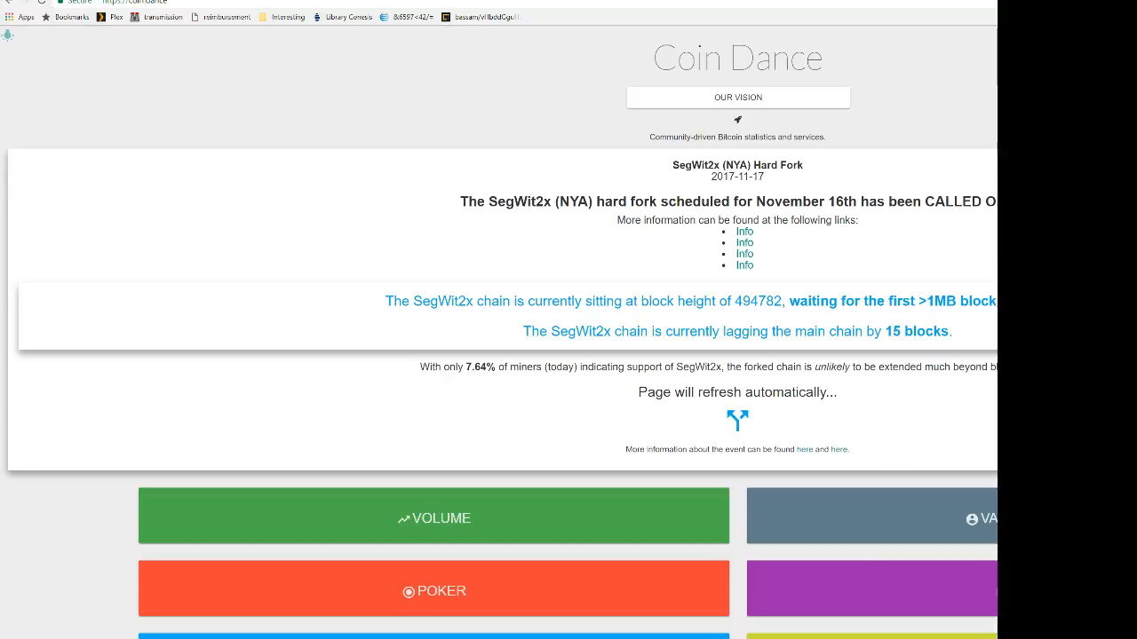
pyautogui.scroll(-3)
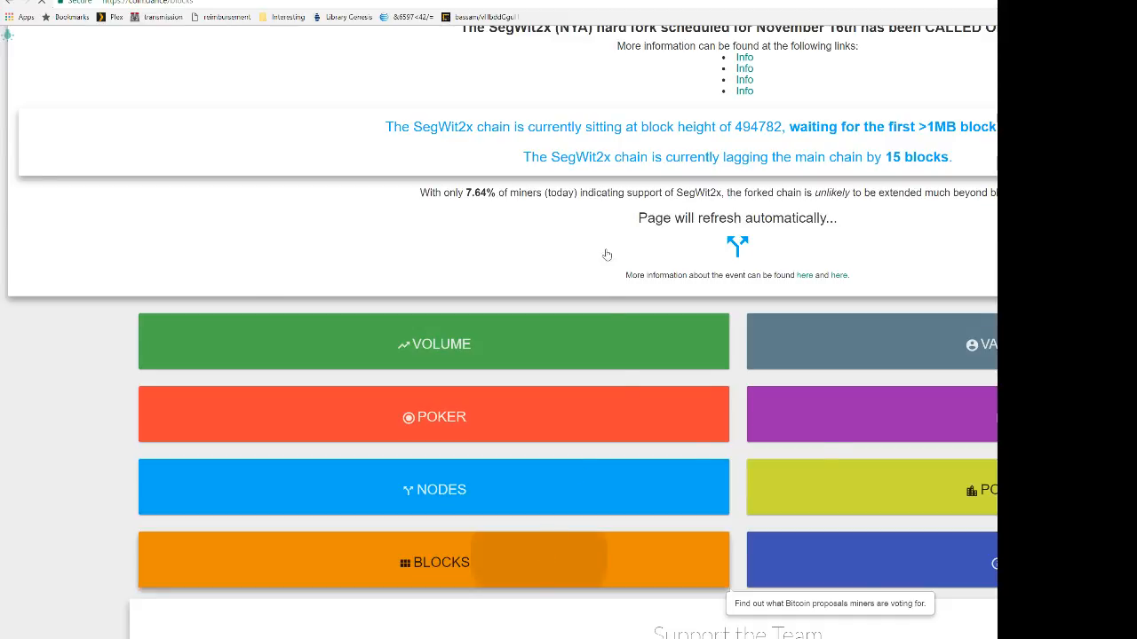
pyautogui.scroll(-3)
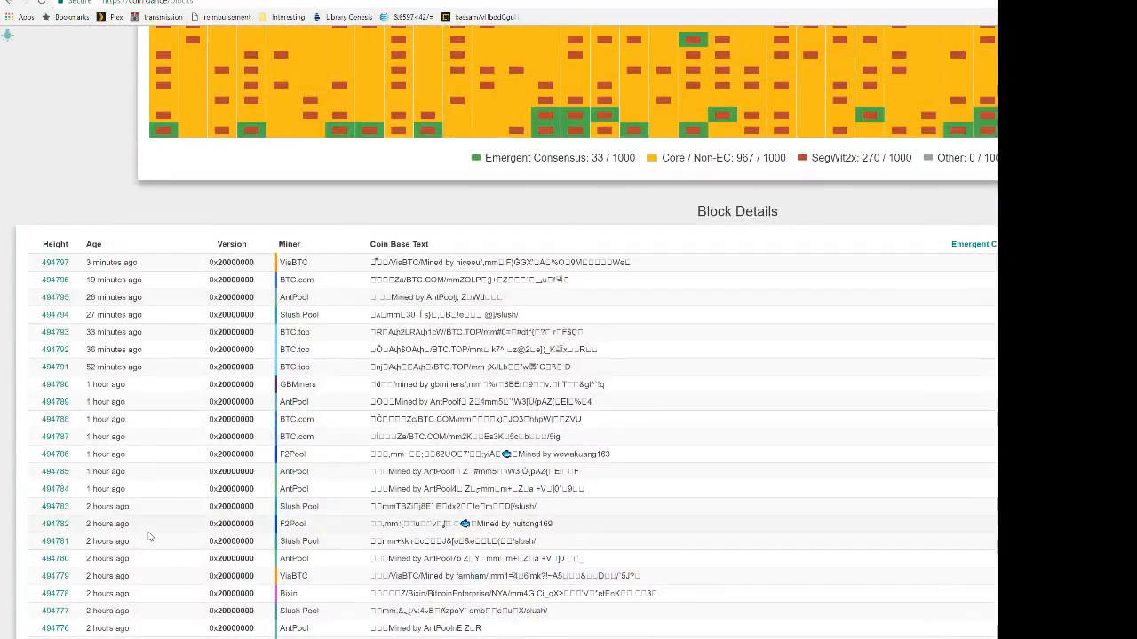
pyautogui.moveTo(150, 533)
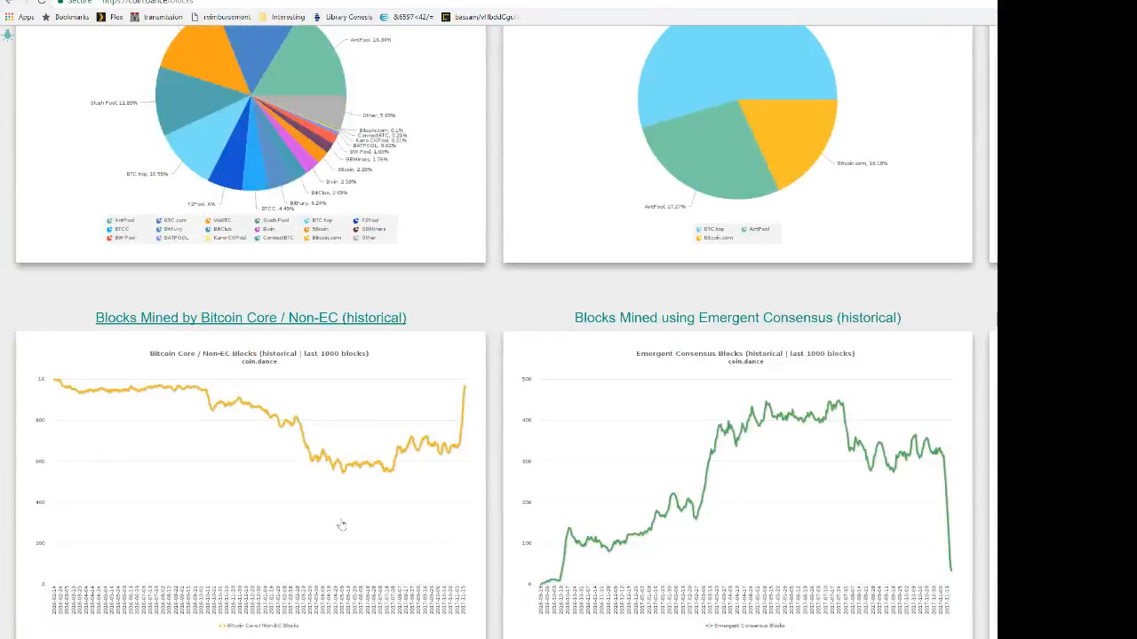
pyautogui.scroll(-3)
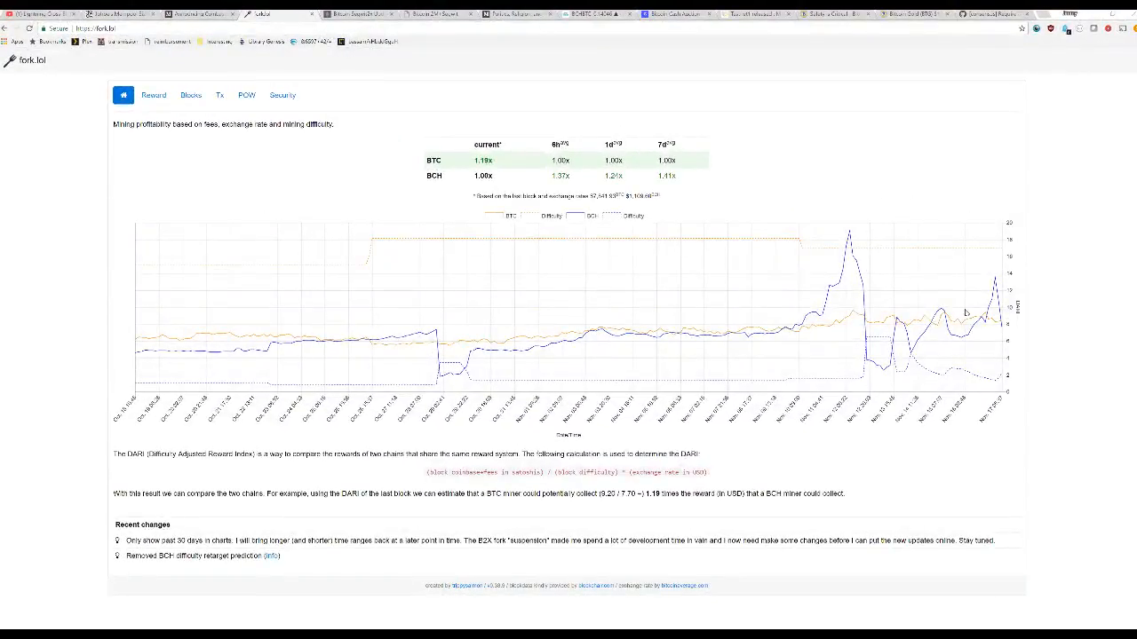
pyautogui.moveTo(963, 320)
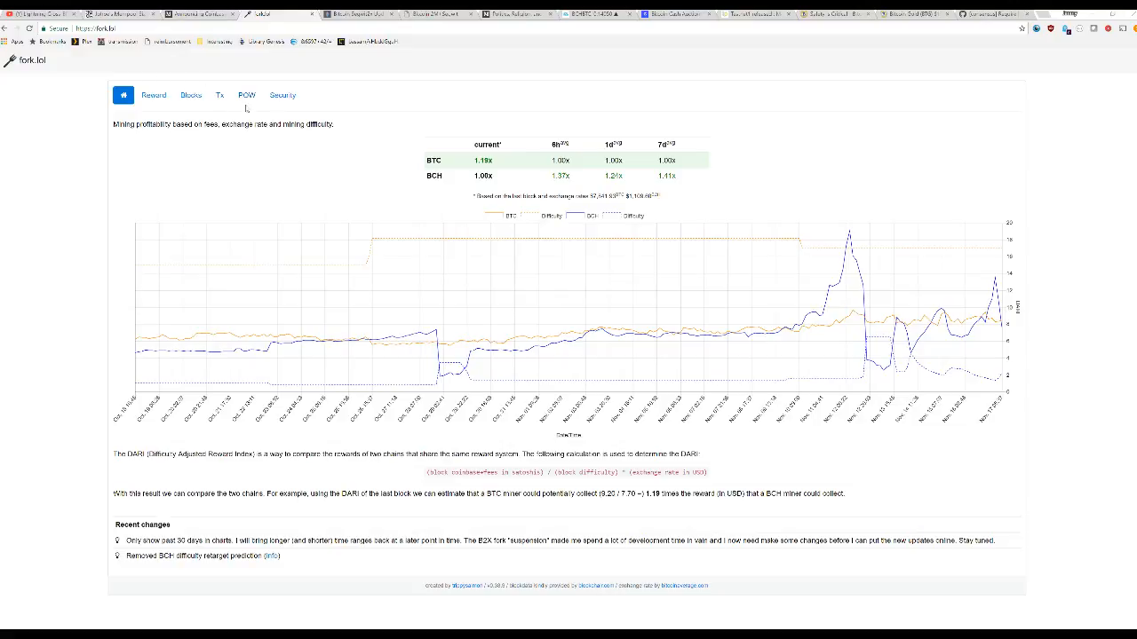
# View fork.lol's BTC vs BCH hashrate charts, then move through Coin Dance to the GDAX Segwit2x article.
pyautogui.click(245, 96)
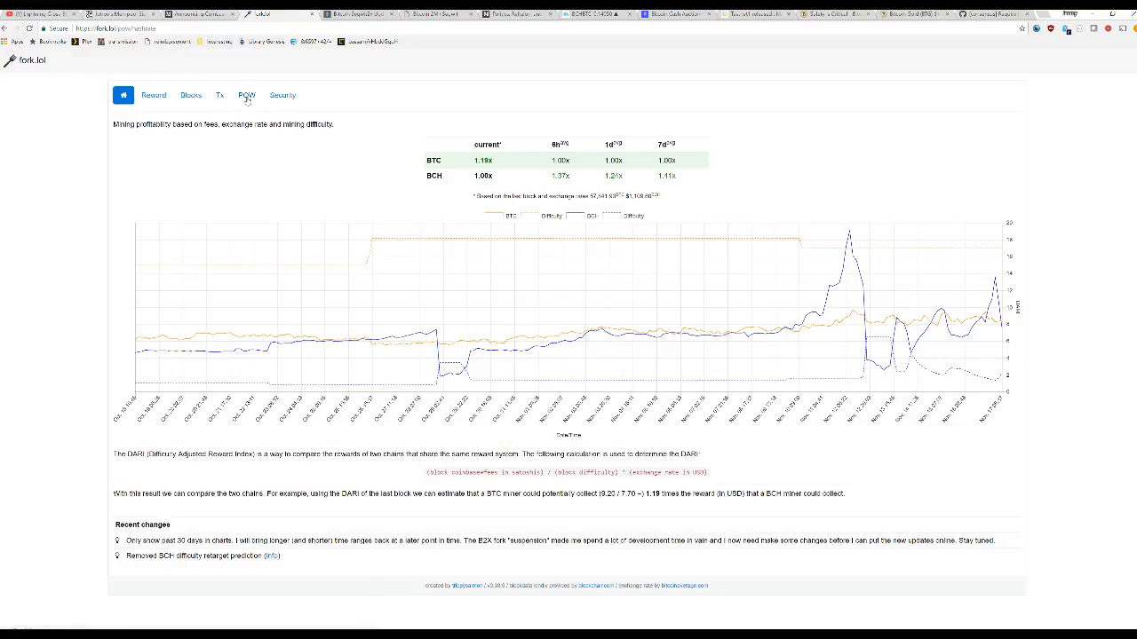
pyautogui.click(245, 96)
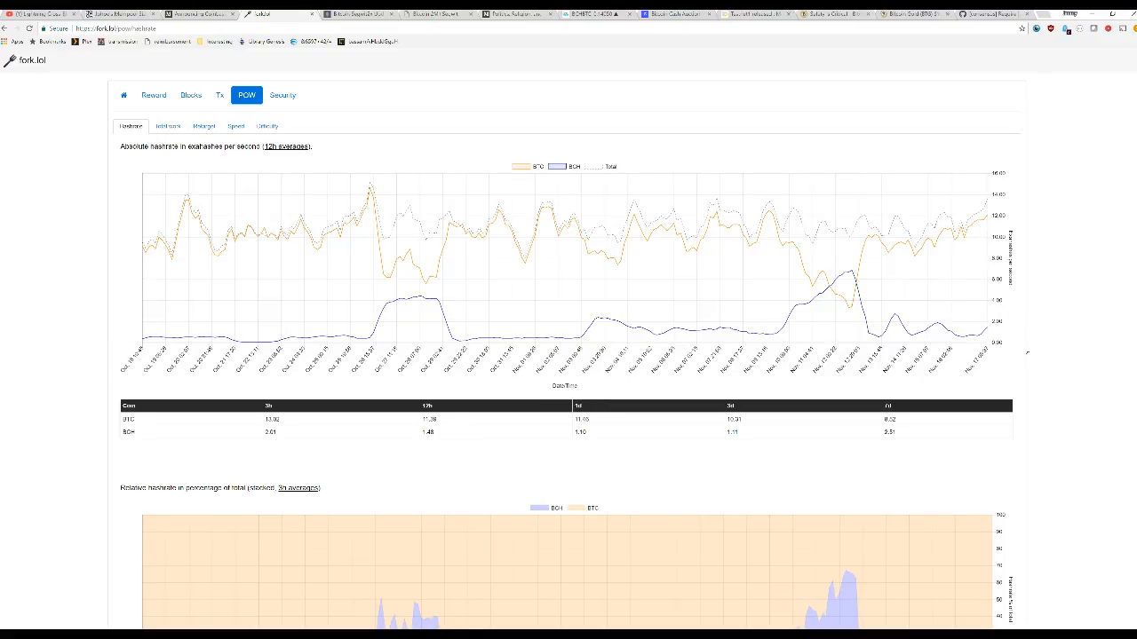
pyautogui.moveTo(366, 192)
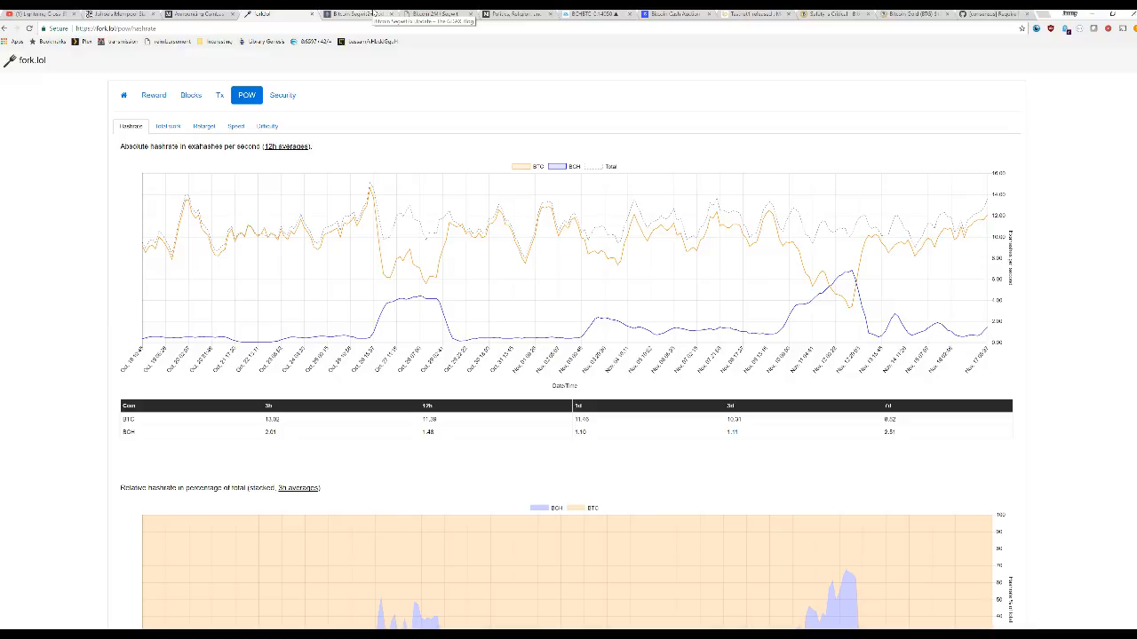
pyautogui.click(281, 14)
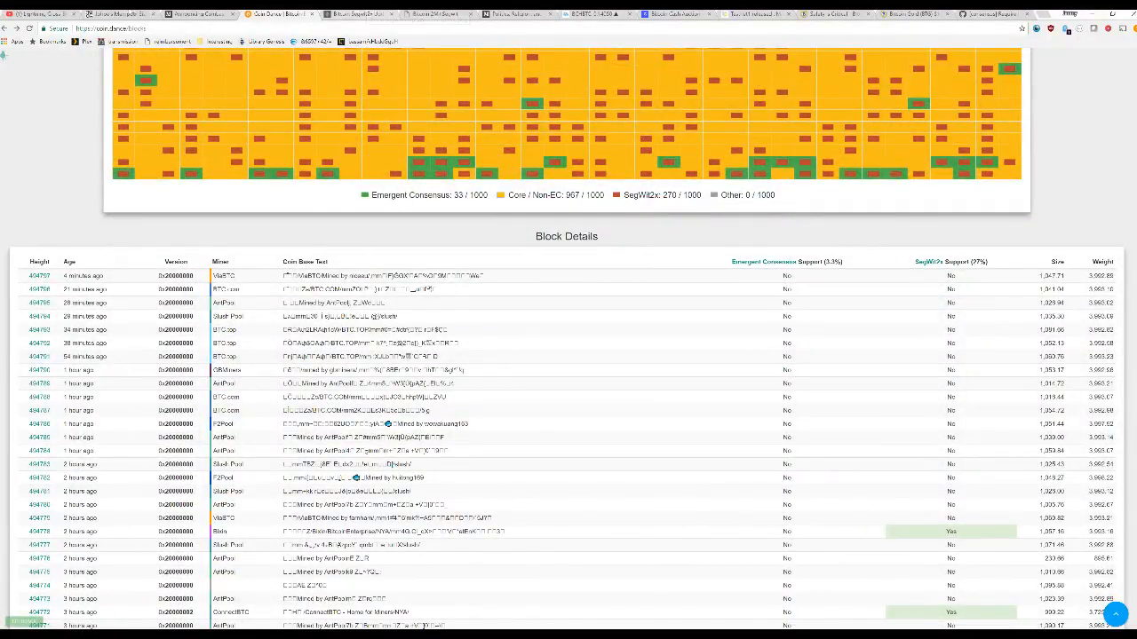
pyautogui.click(98, 15)
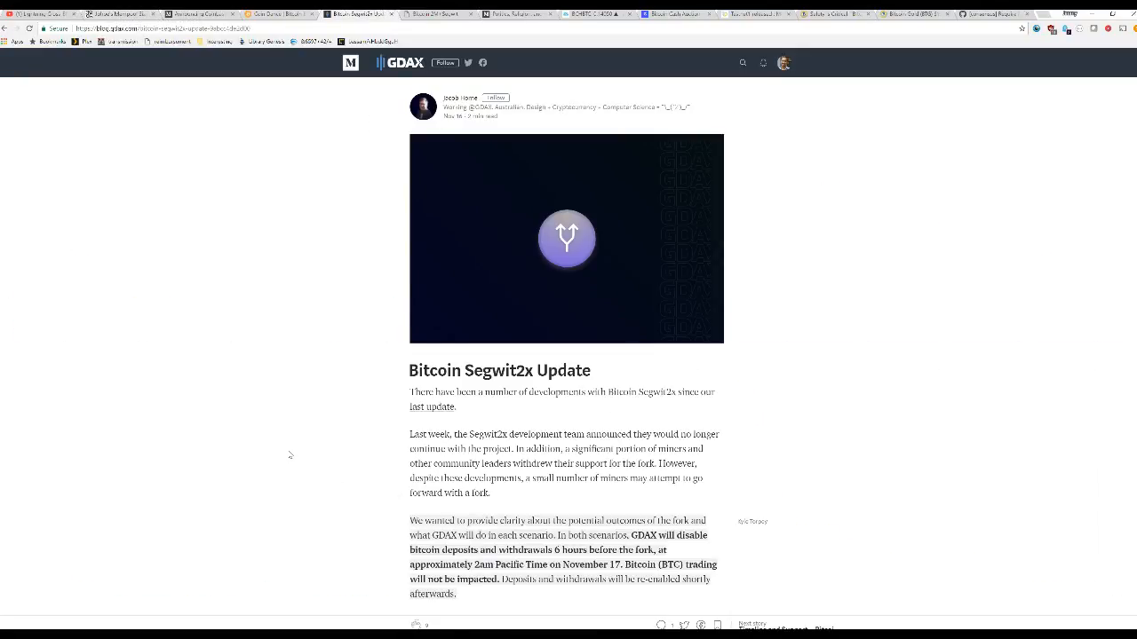
pyautogui.scroll(-3)
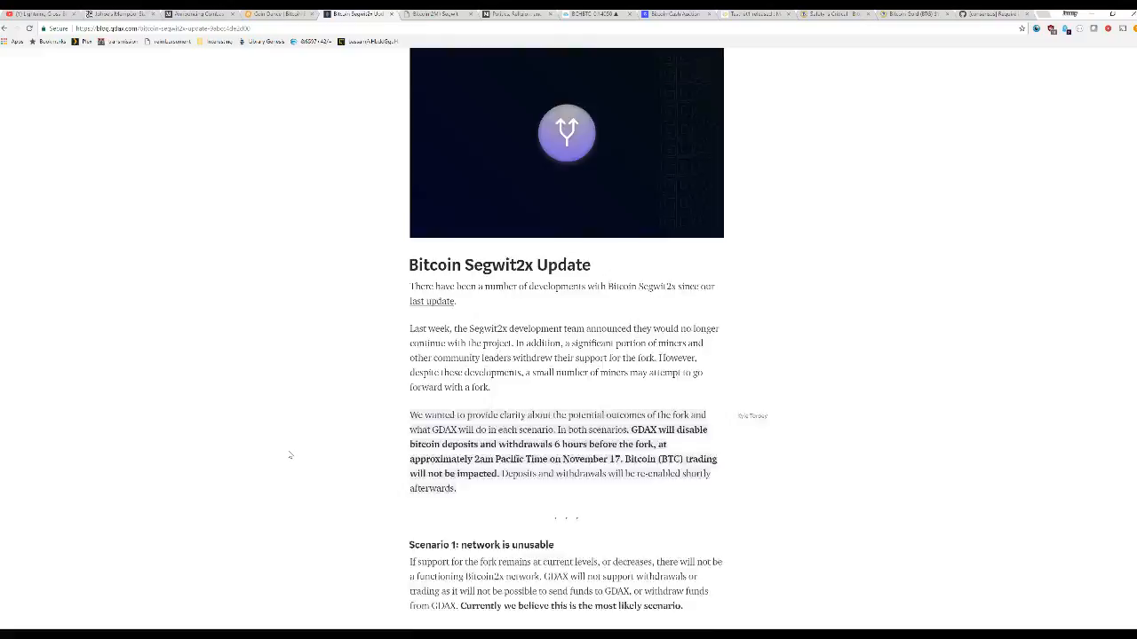
pyautogui.scroll(-3)
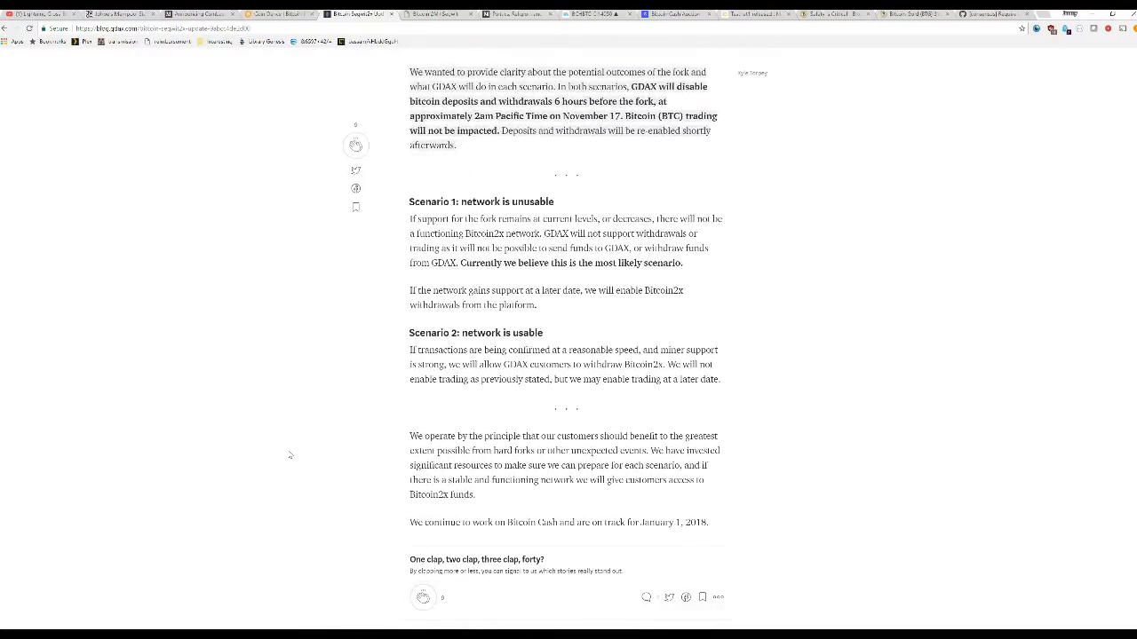
pyautogui.scroll(-3)
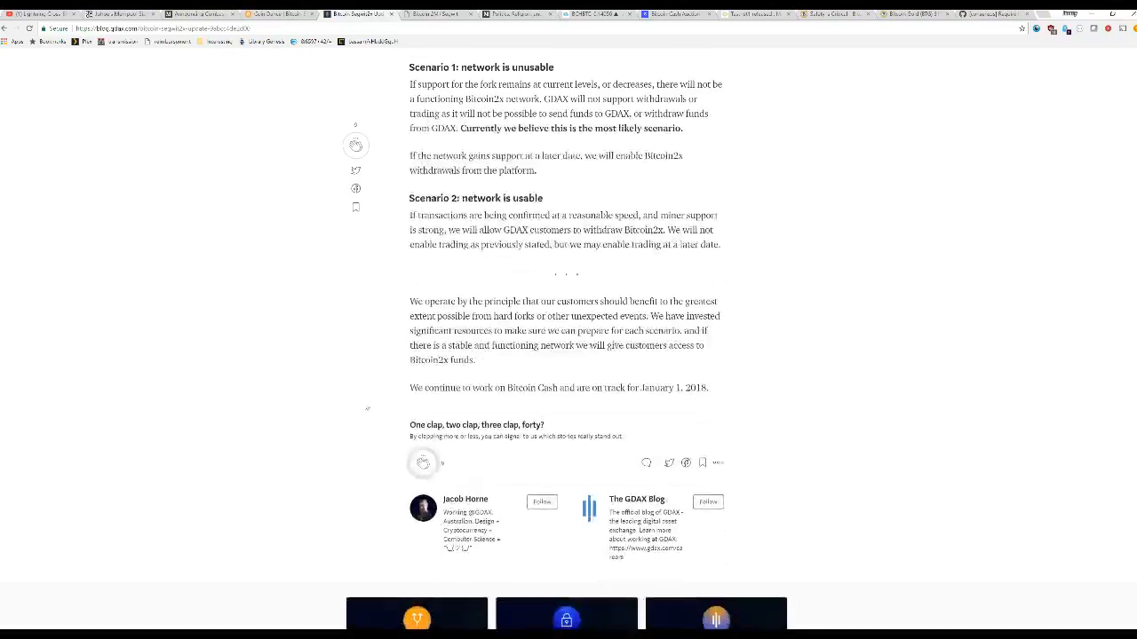
pyautogui.scroll(3)
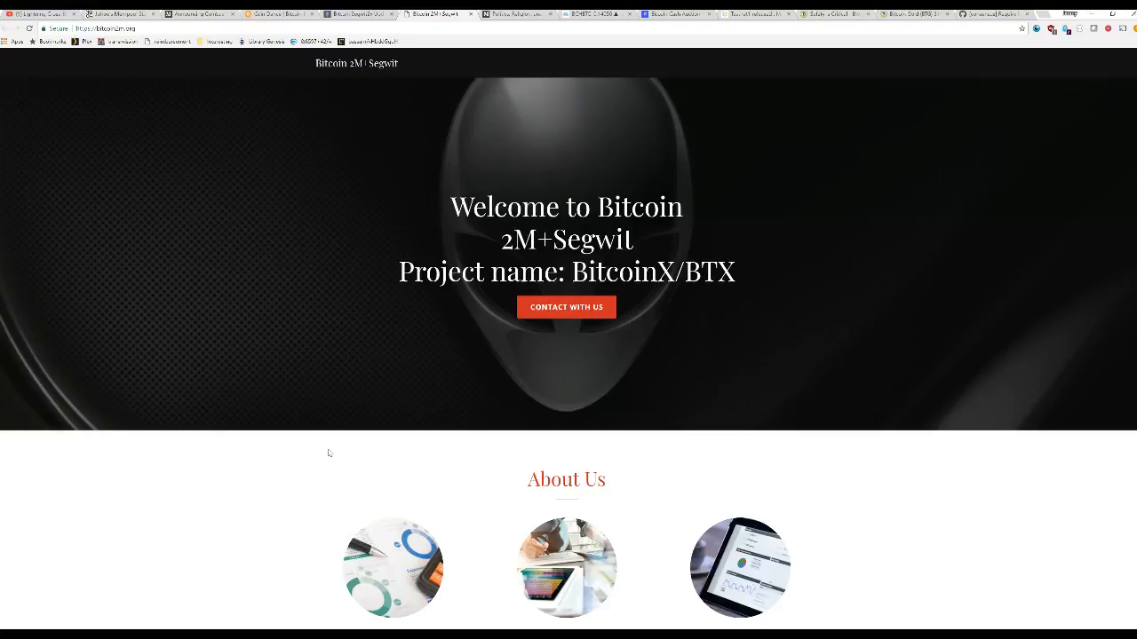
# Read through the Bitcoin2X announcement, highlighting the fork height line, and return to the top.
pyautogui.scroll(-3)
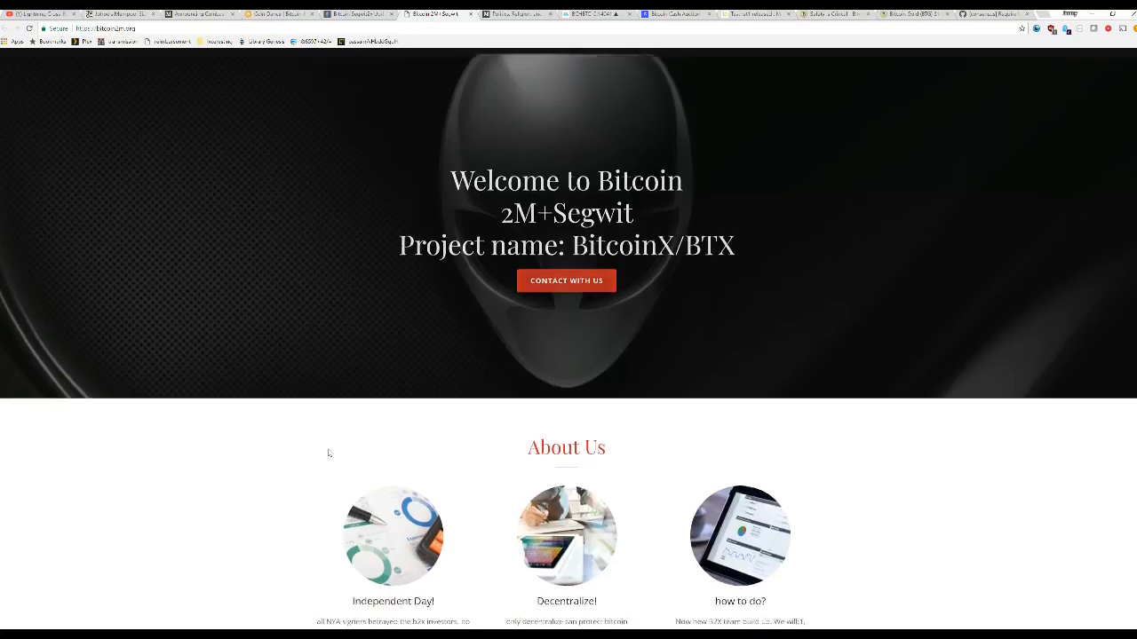
pyautogui.scroll(-3)
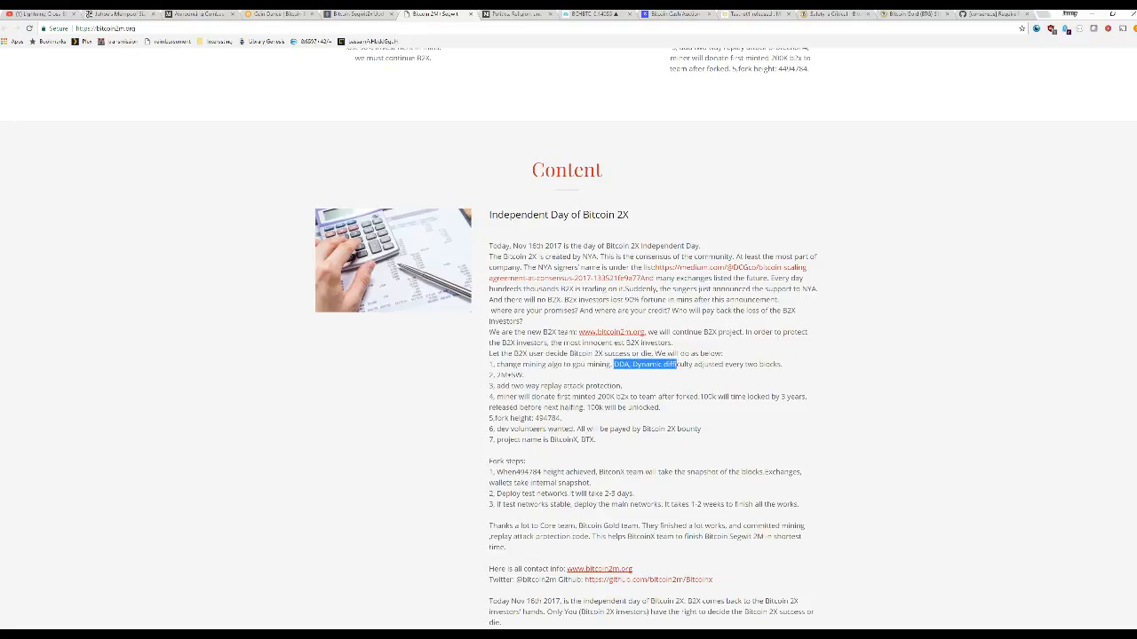
pyautogui.moveTo(679, 364); pyautogui.dragTo(780, 364)
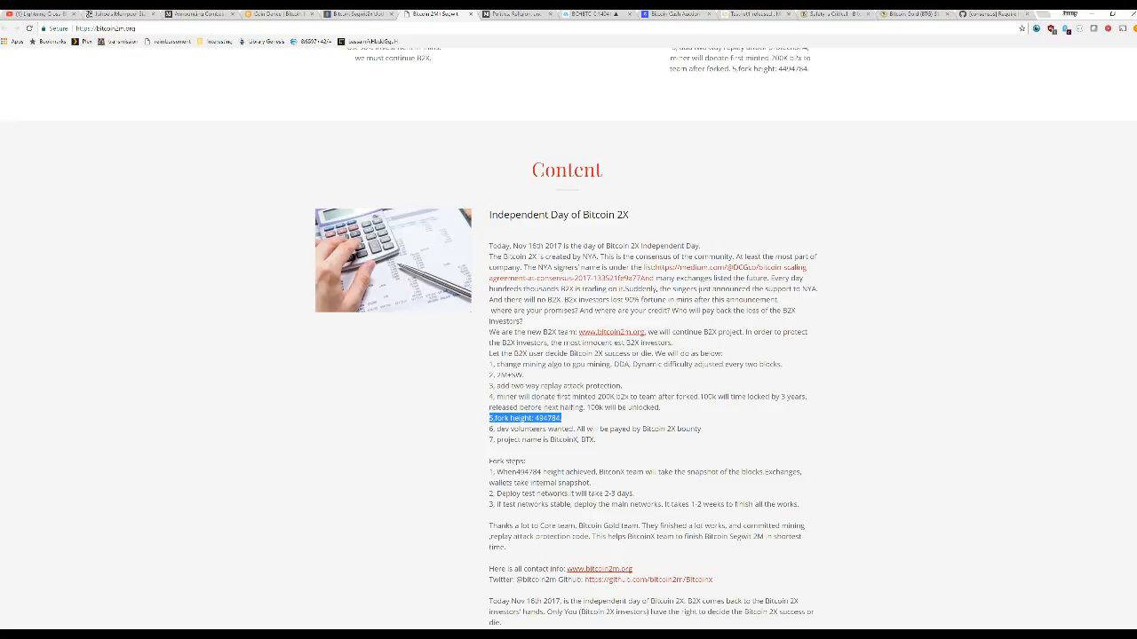
pyautogui.scroll(-3)
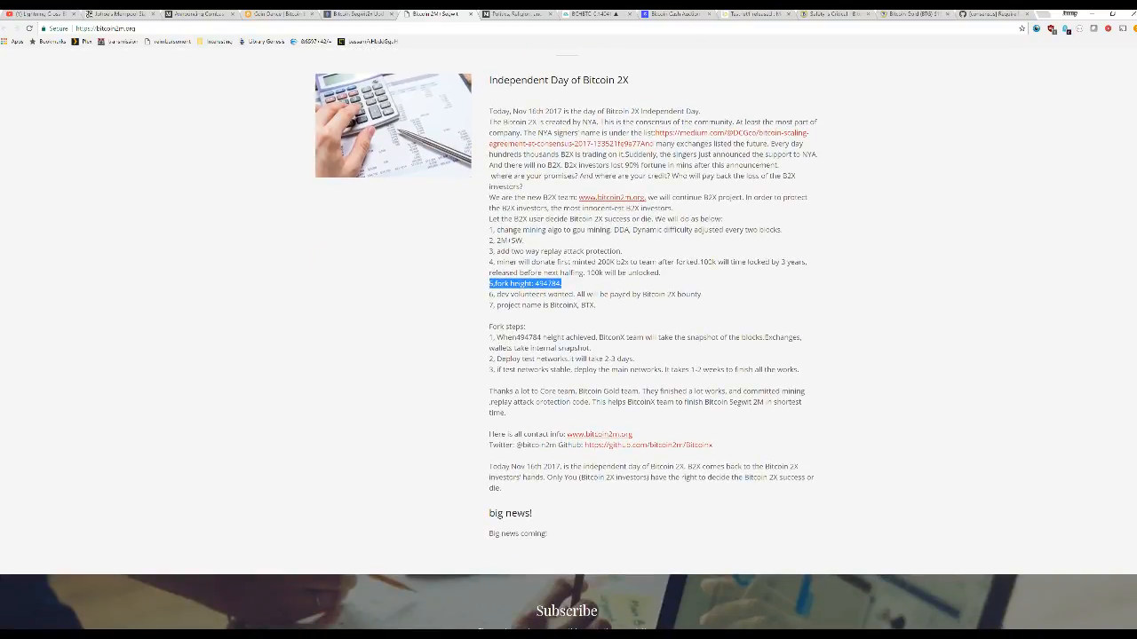
pyautogui.moveTo(491, 337); pyautogui.dragTo(707, 391)
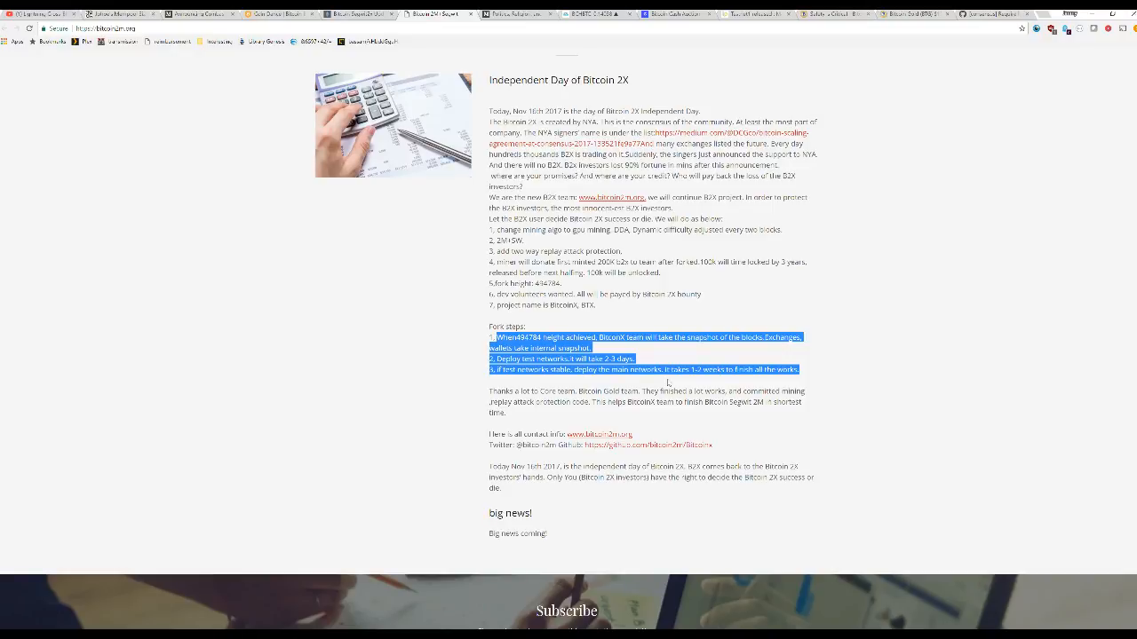
pyautogui.scroll(3)
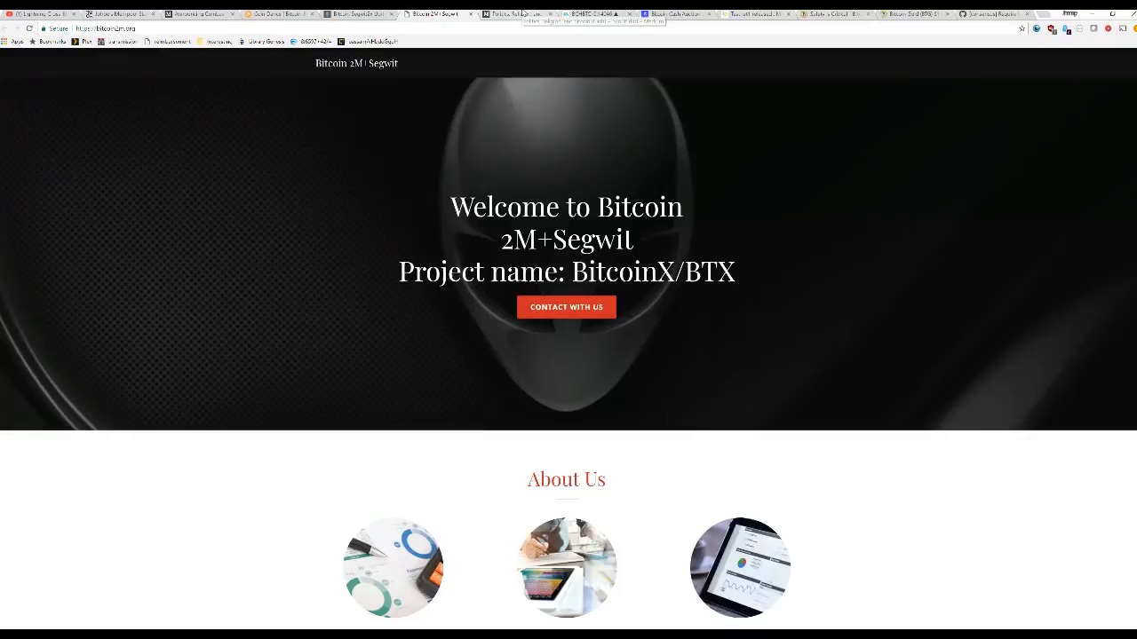
# Move on to the Medium article 'Politics, Religion, and Bitcoin (Cash)'.
pyautogui.click(524, 15)
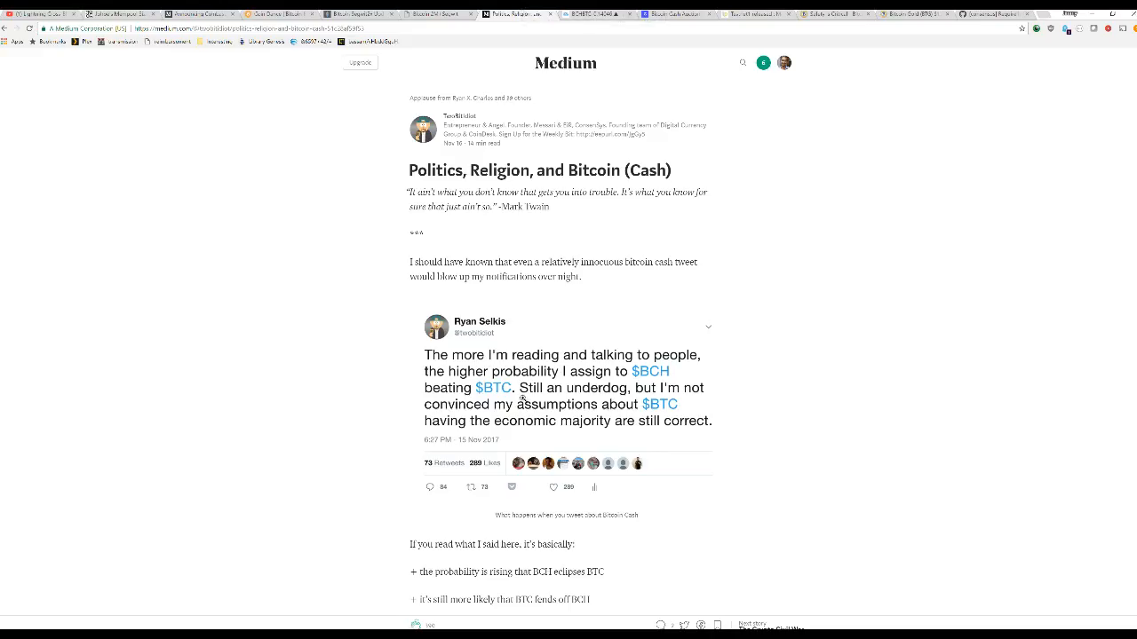
pyautogui.scroll(-3)
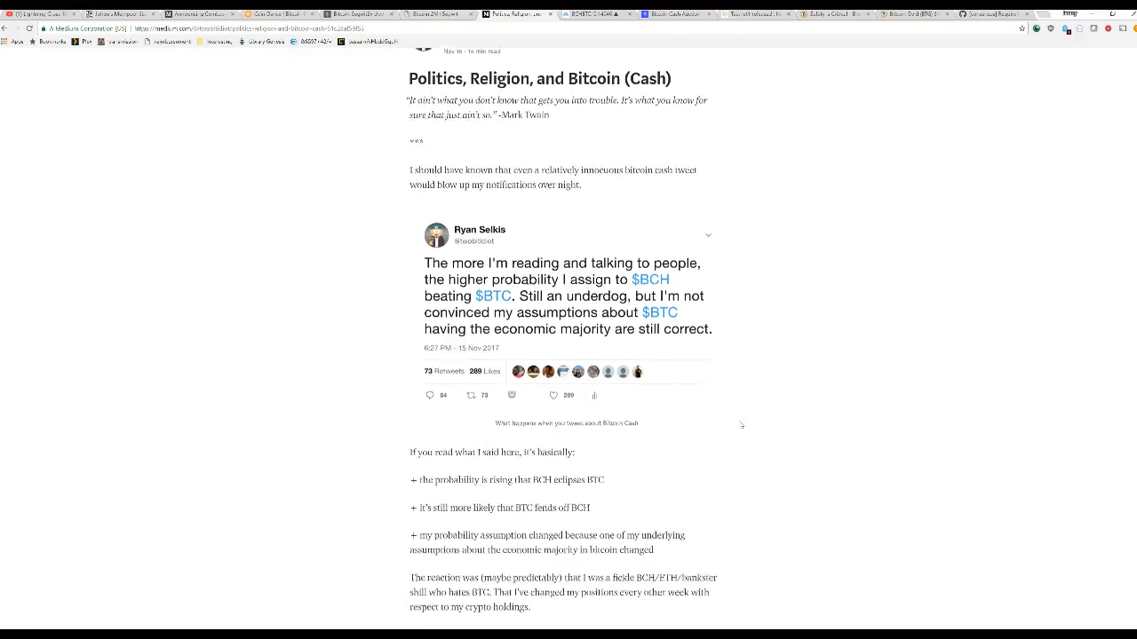
pyautogui.scroll(-3)
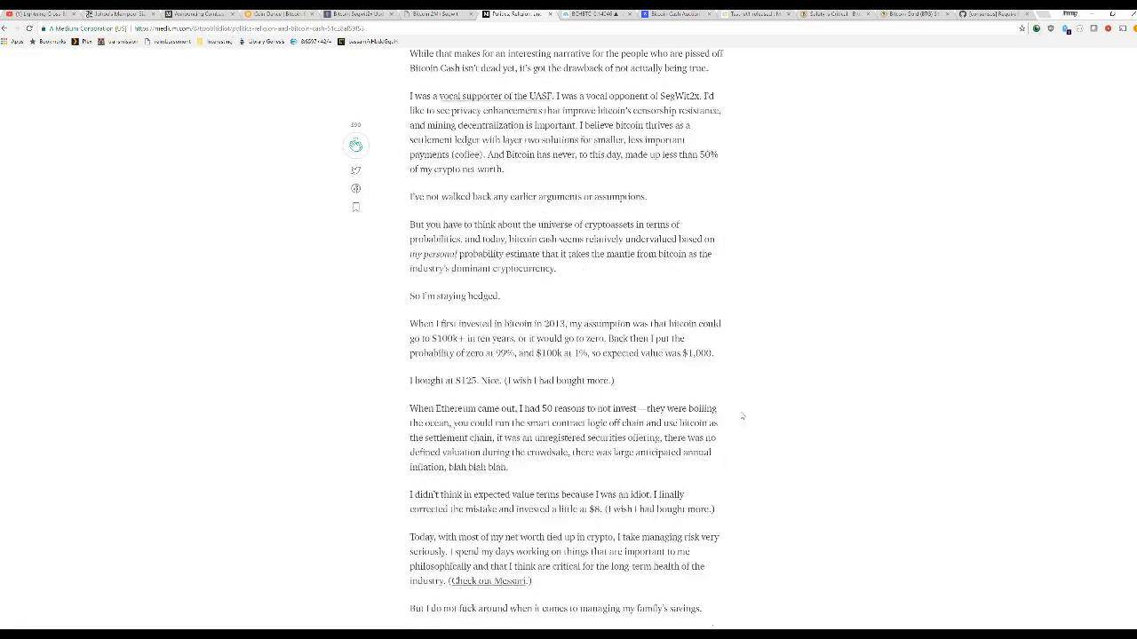
pyautogui.scroll(-3)
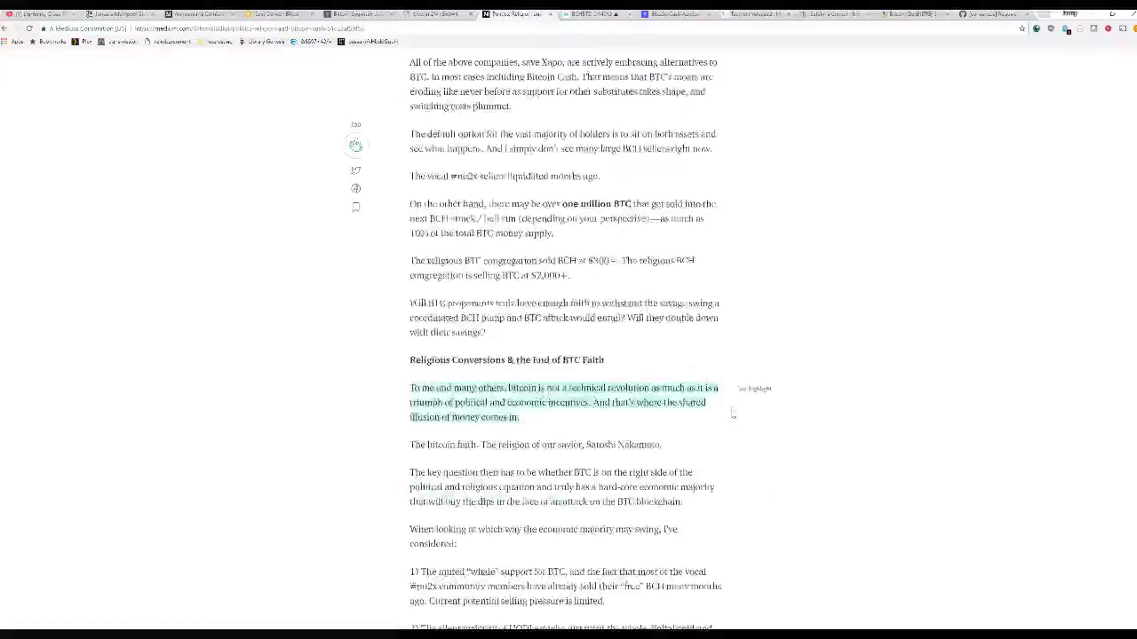
pyautogui.scroll(-3)
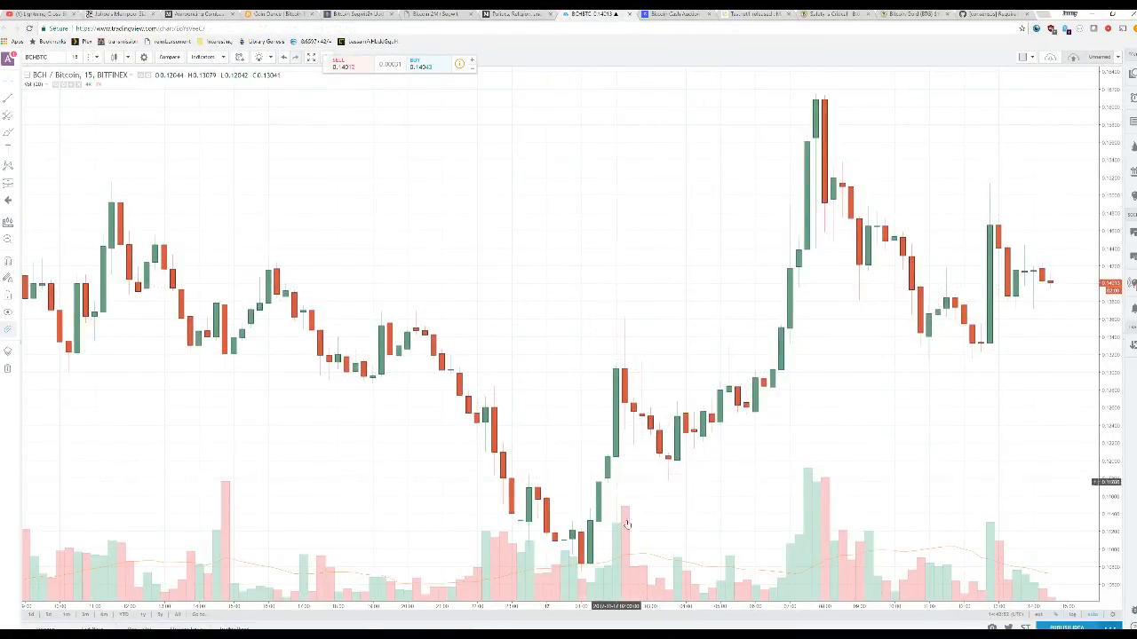
pyautogui.moveTo(597, 524)
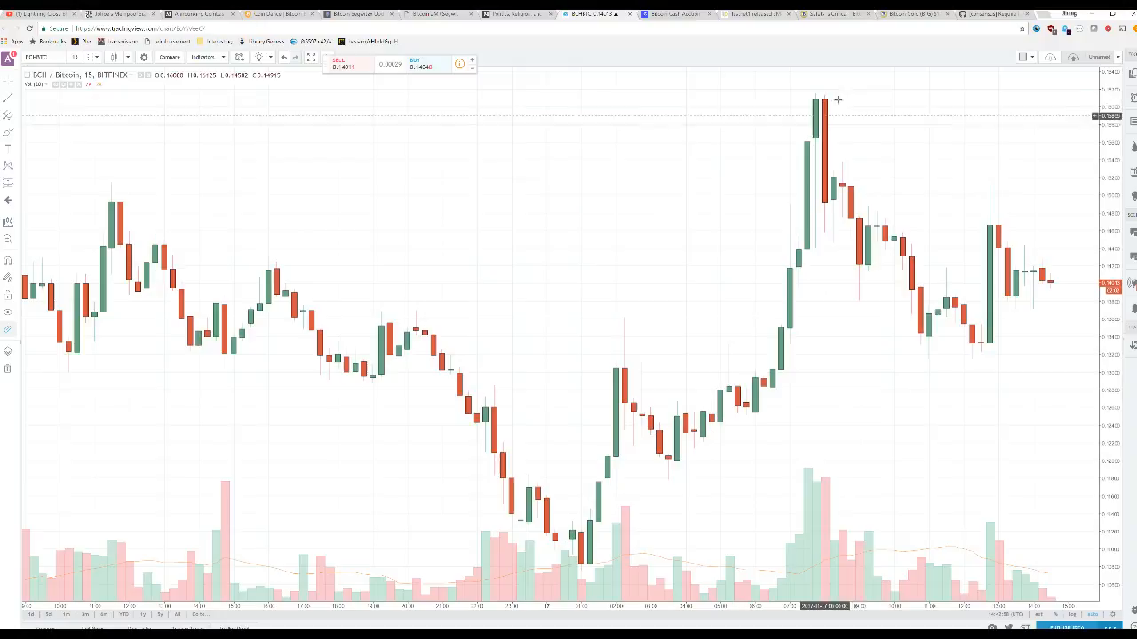
pyautogui.moveTo(810, 83)
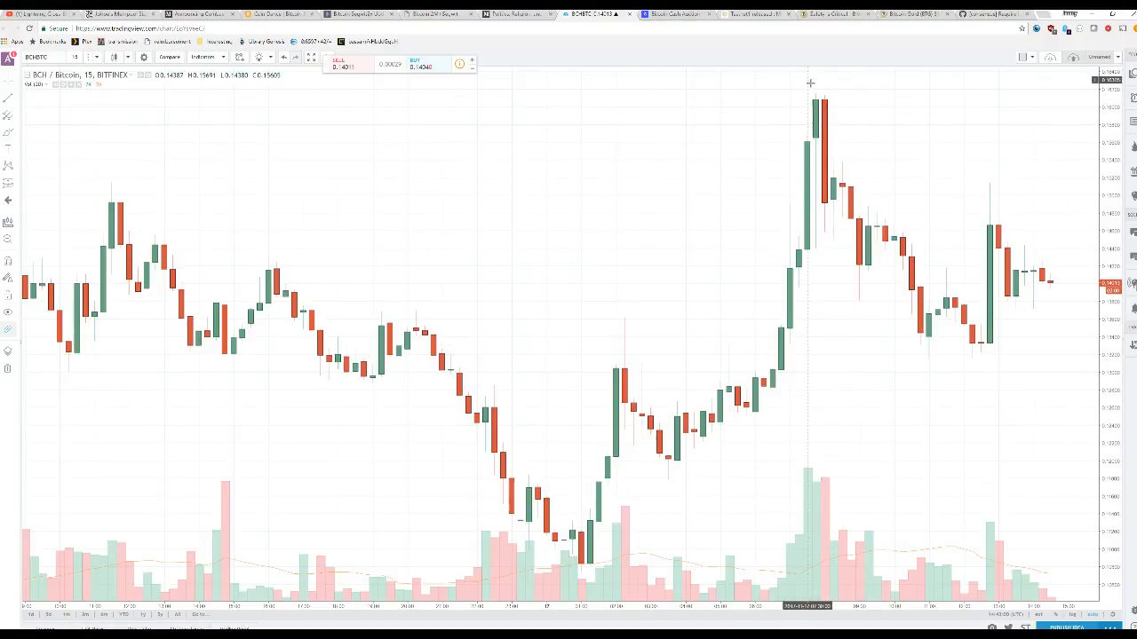
pyautogui.moveTo(934, 241)
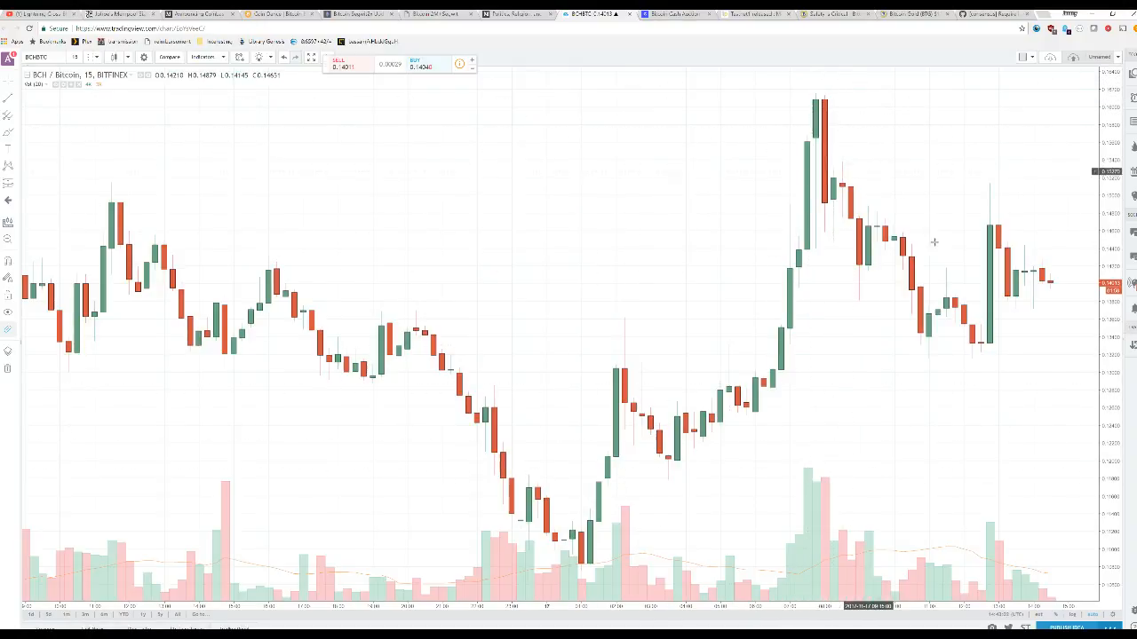
pyautogui.moveTo(643, 247)
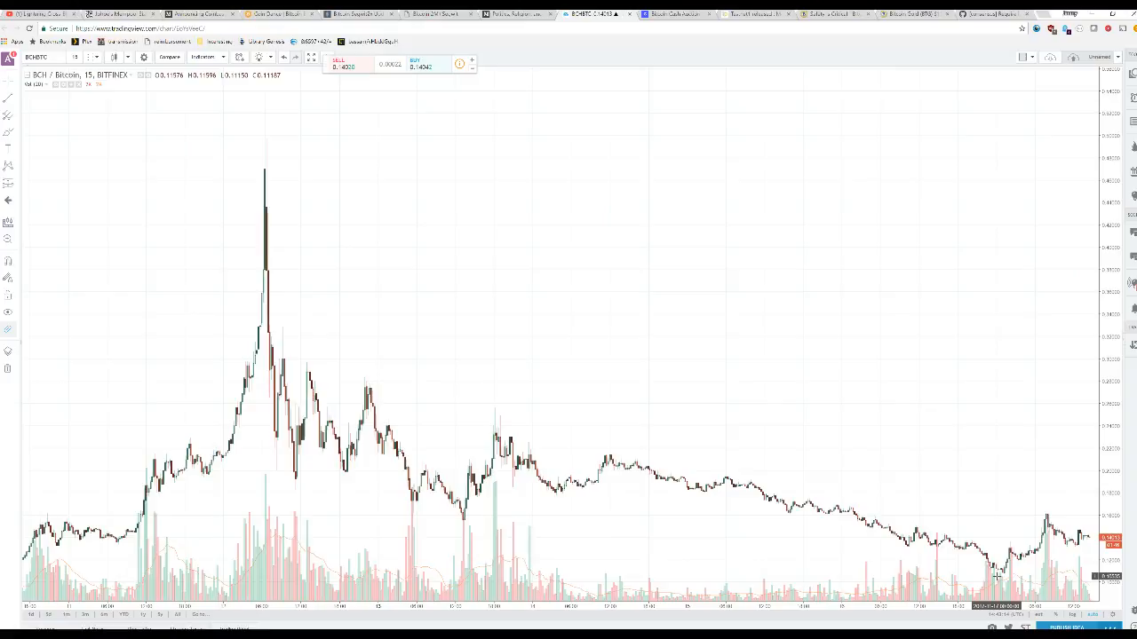
pyautogui.moveTo(913, 436)
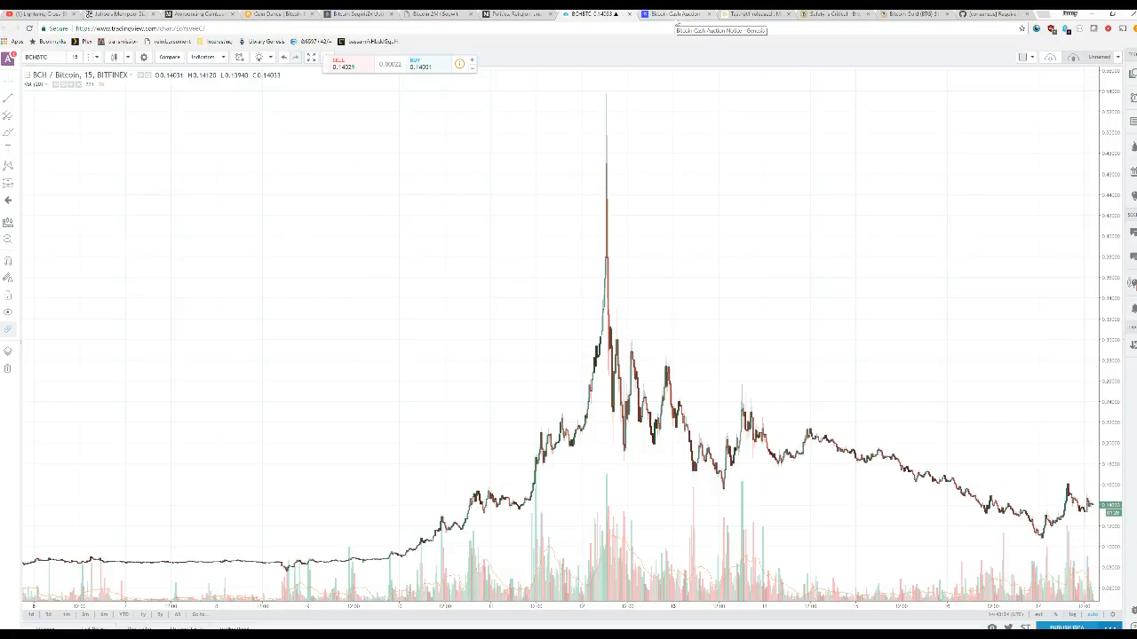
# Move on to the Genesis Bitcoin Cash Auction Notice after widening the BCH/BTC chart.
pyautogui.click(677, 14)
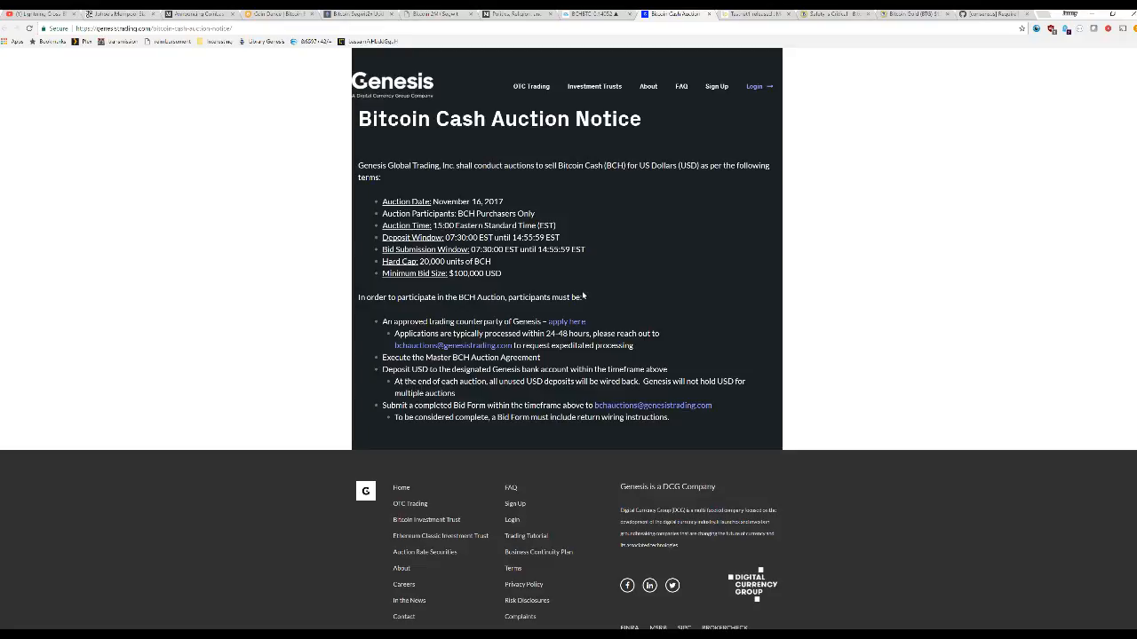
pyautogui.moveTo(533, 313)
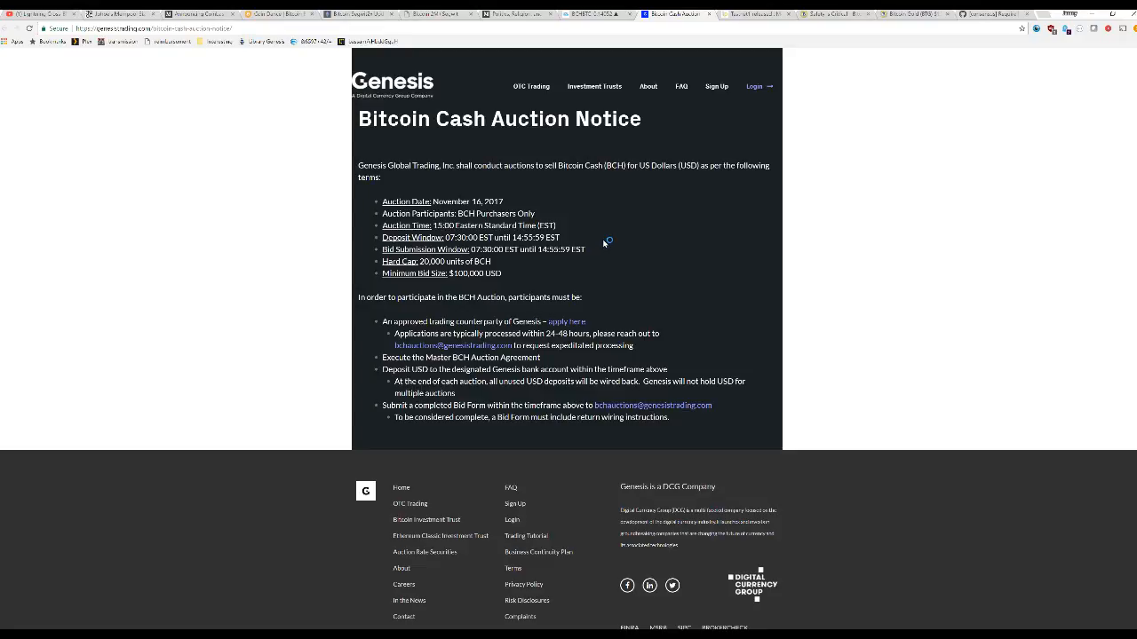
pyautogui.moveTo(602, 241)
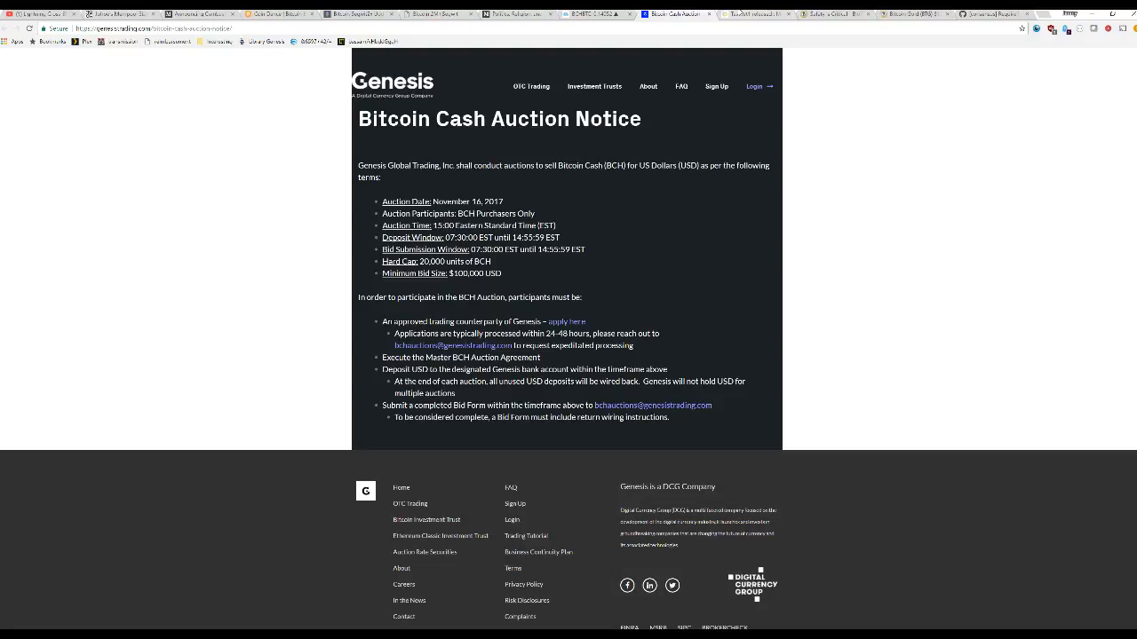
# Move on to the mimblewimble 'Testnet1 released' mailing list post.
pyautogui.click(755, 14)
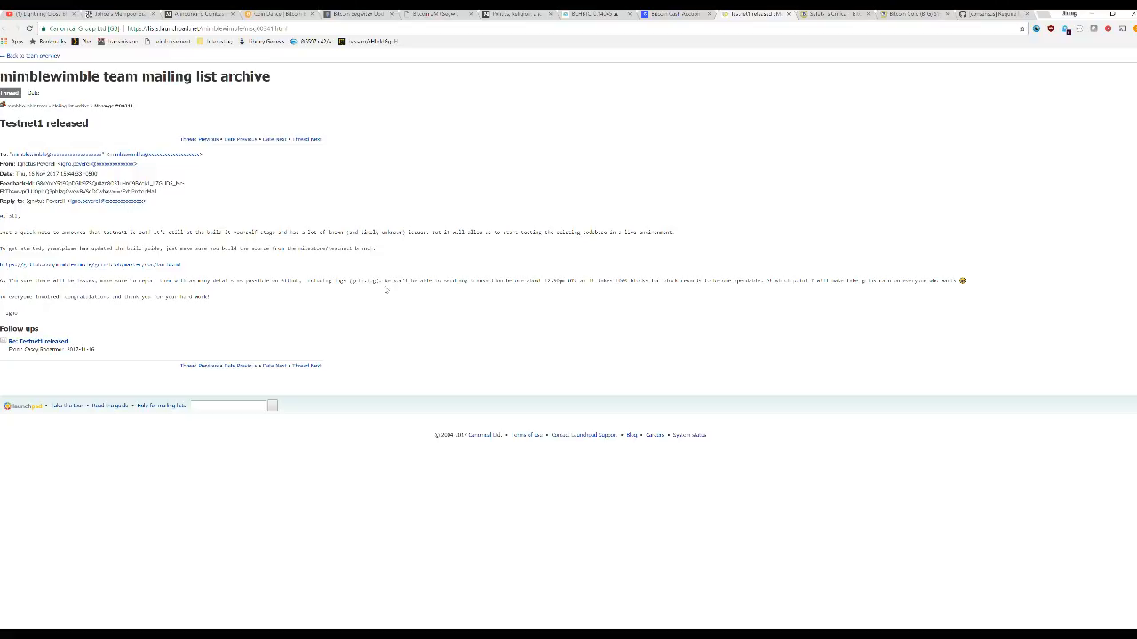
pyautogui.moveTo(388, 291)
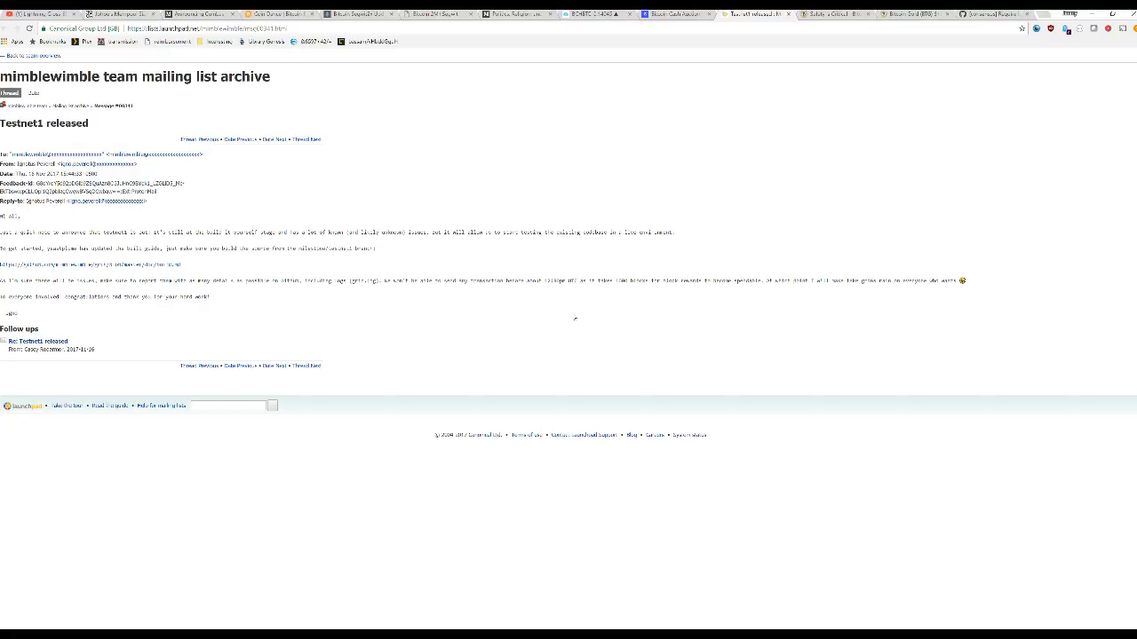
pyautogui.moveTo(571, 317)
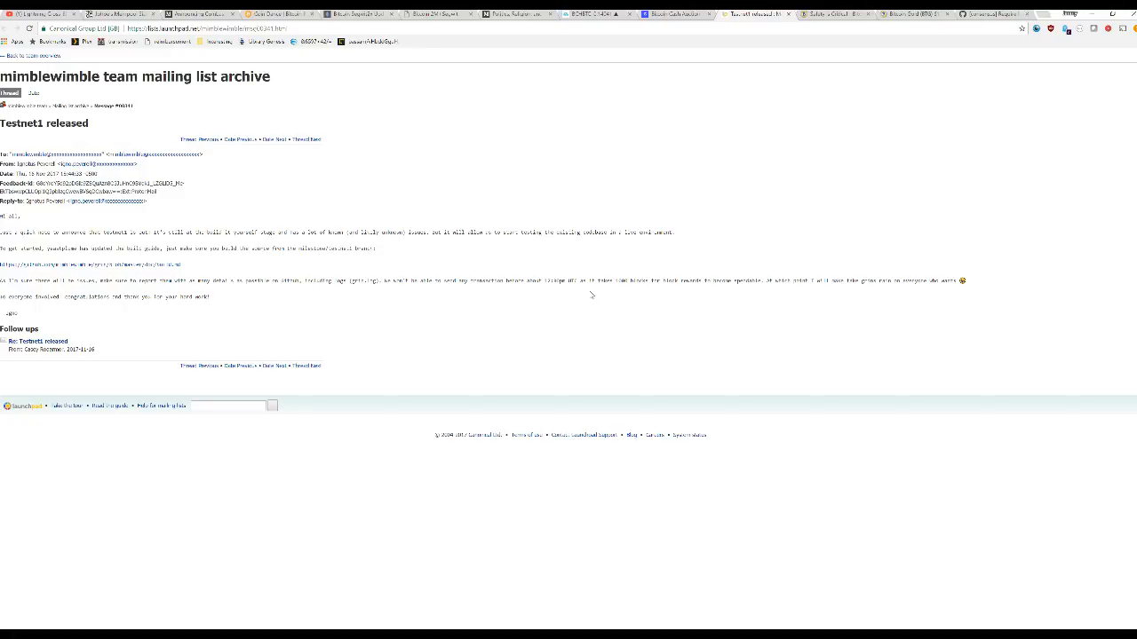
pyautogui.moveTo(636, 350)
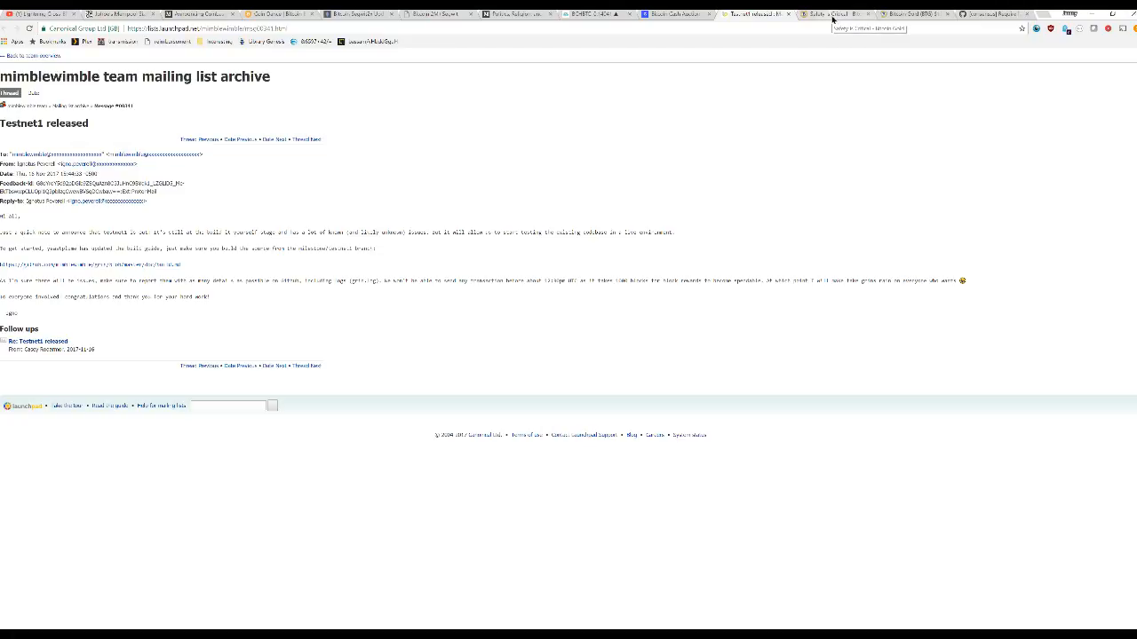
# Move on to the Bitcoin Gold safety article about scams.
pyautogui.click(820, 14)
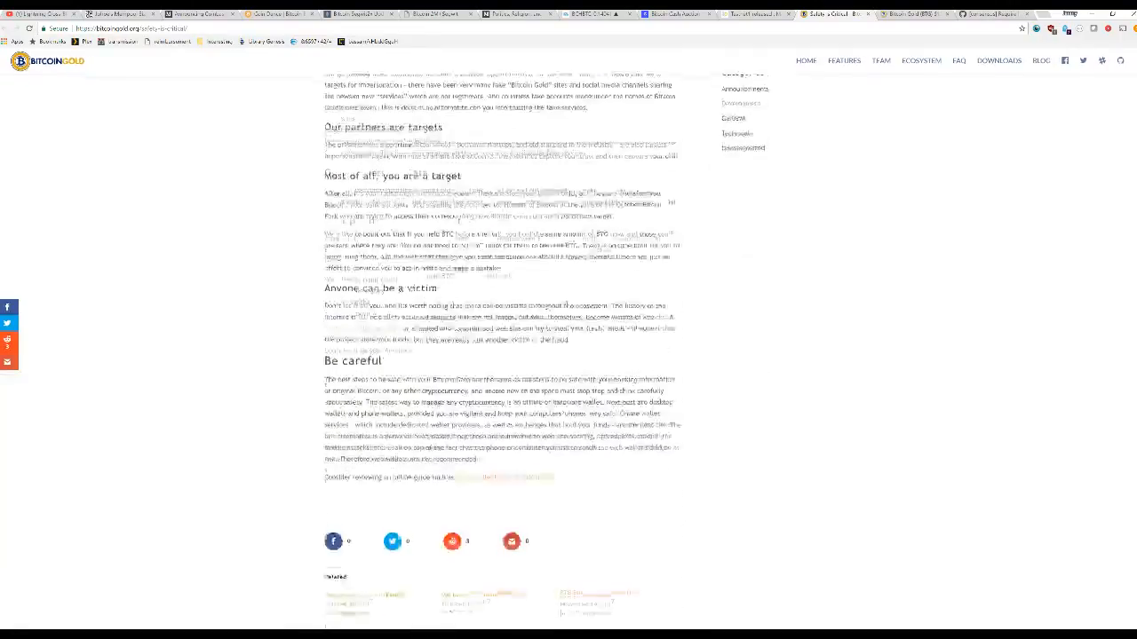
pyautogui.scroll(3)
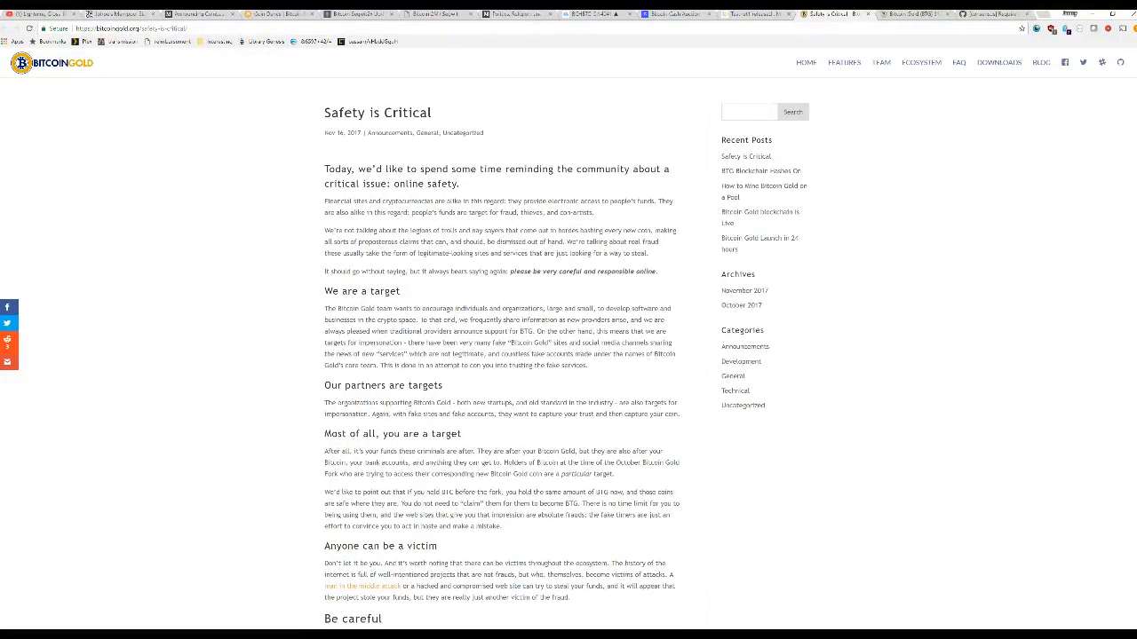
pyautogui.scroll(-3)
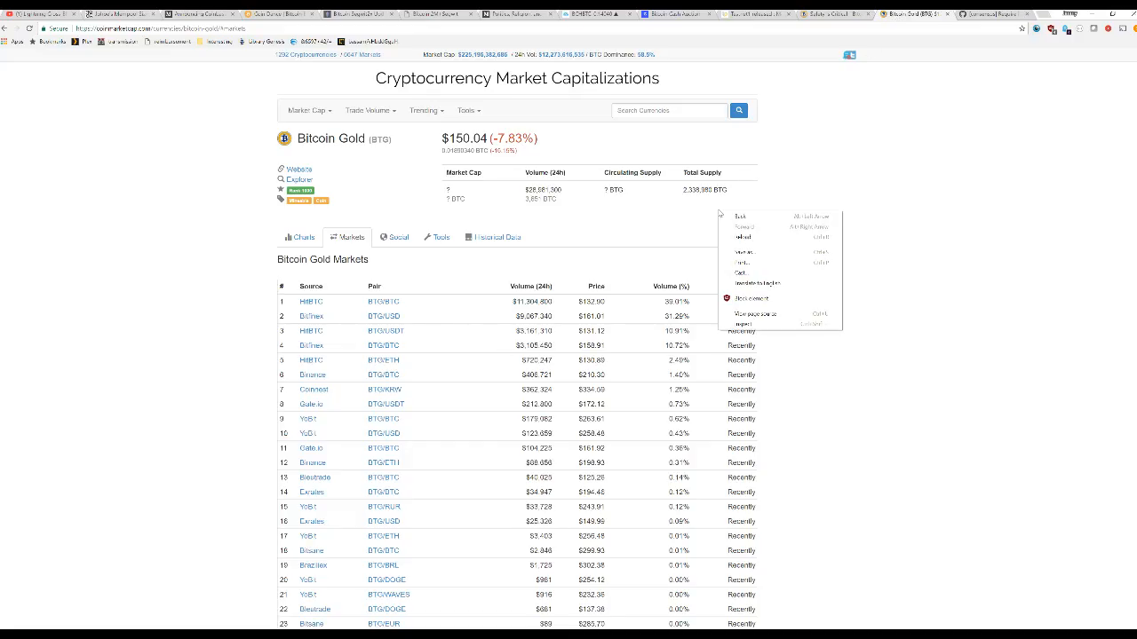
pyautogui.moveTo(742, 238)
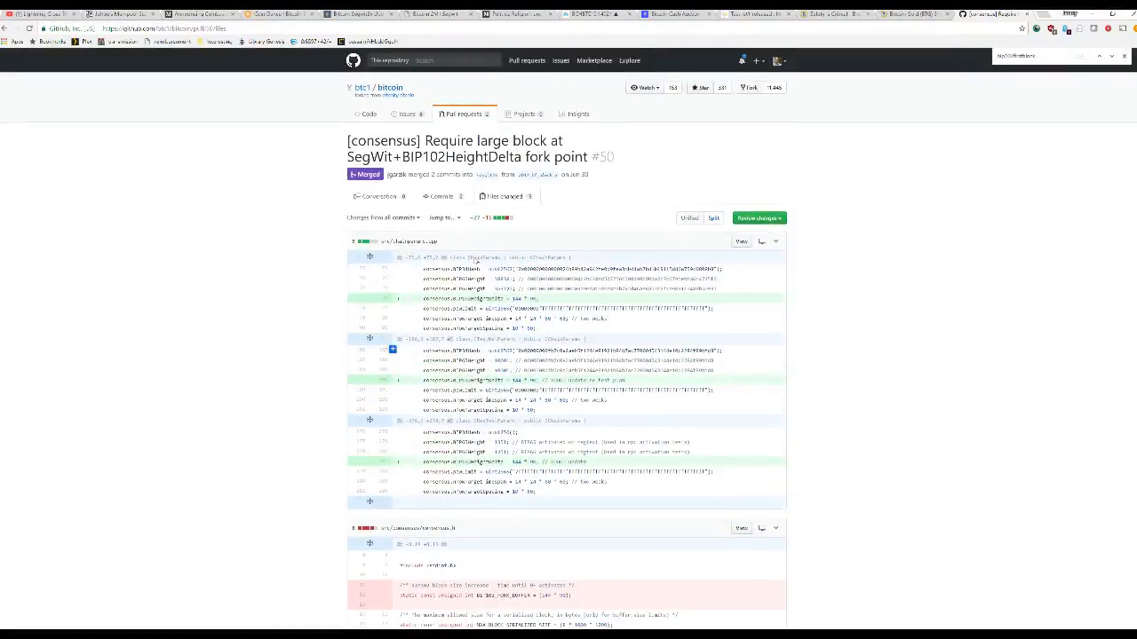
pyautogui.scroll(-3)
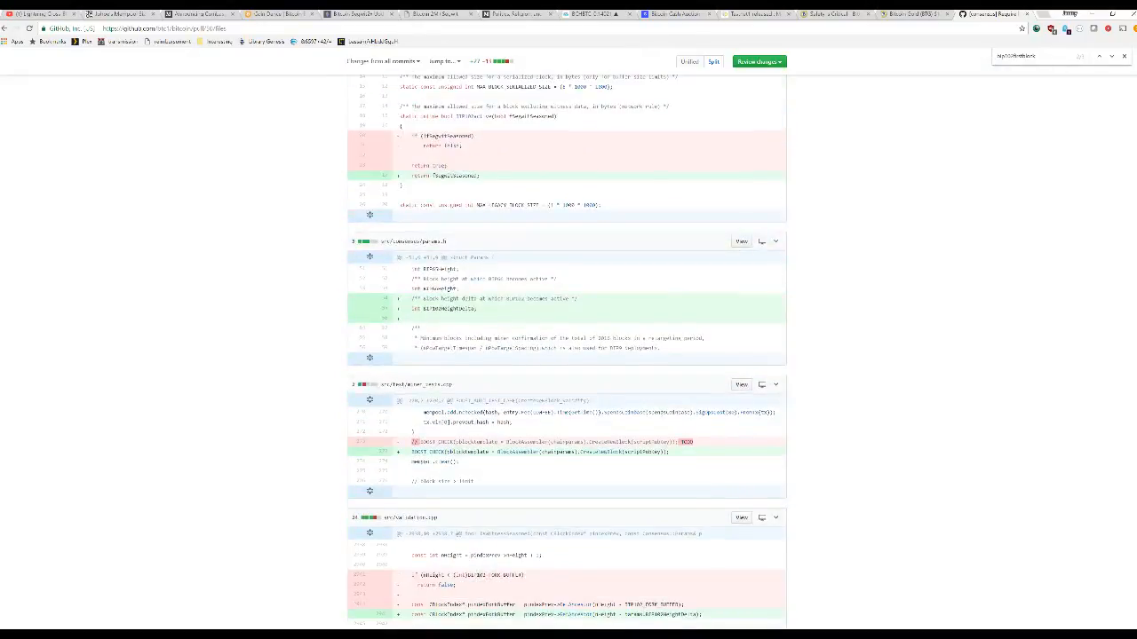
pyautogui.scroll(-3)
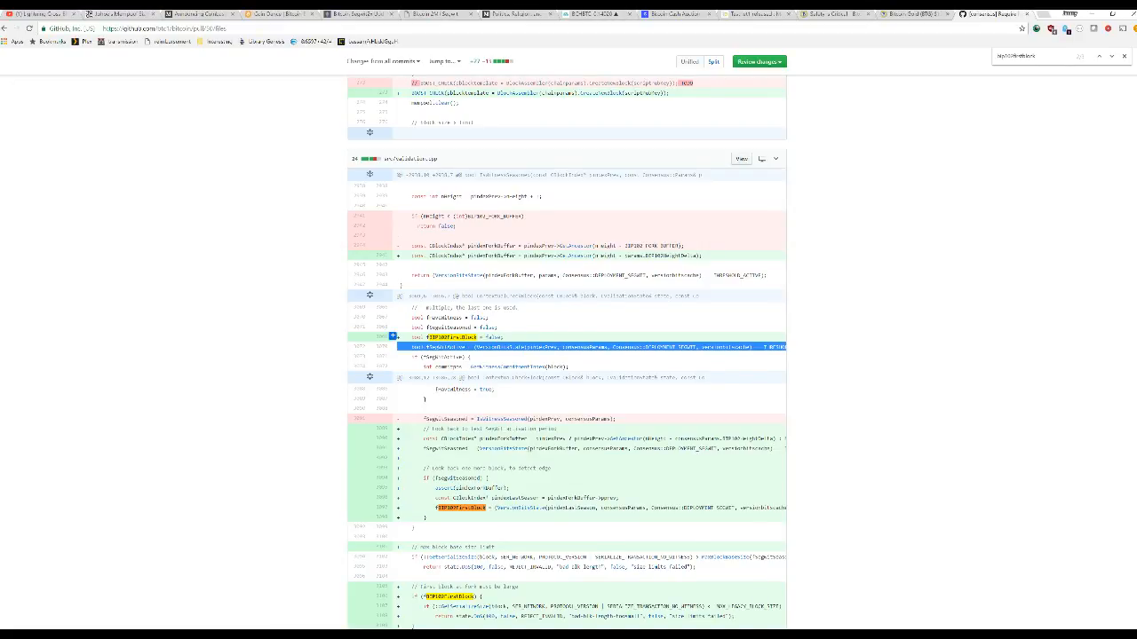
pyautogui.scroll(-3)
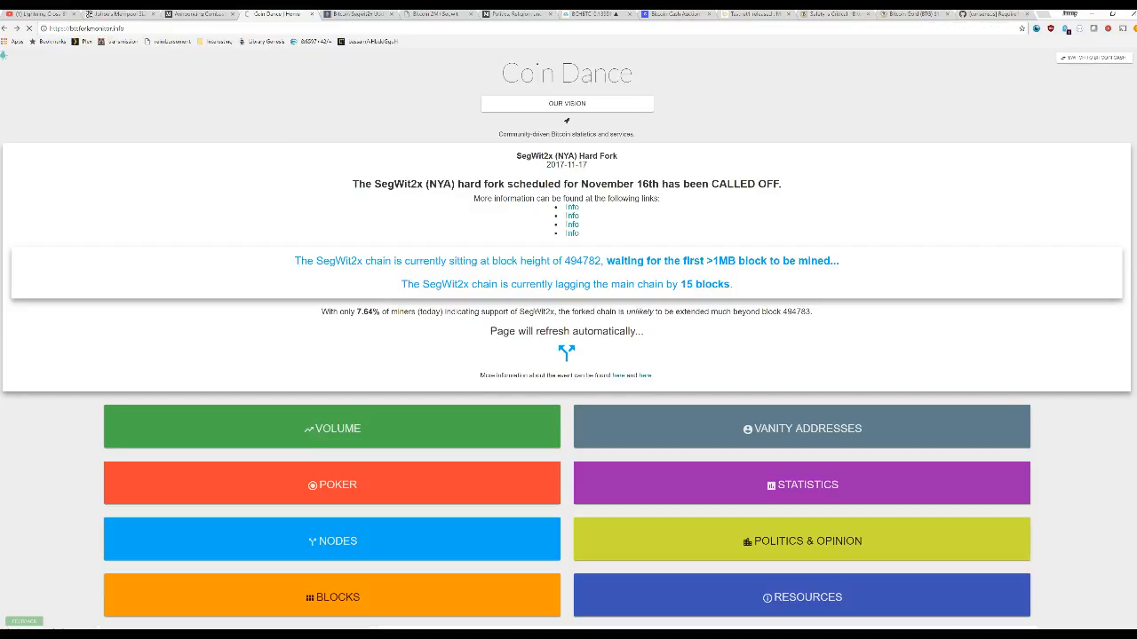
pyautogui.moveTo(434, 352)
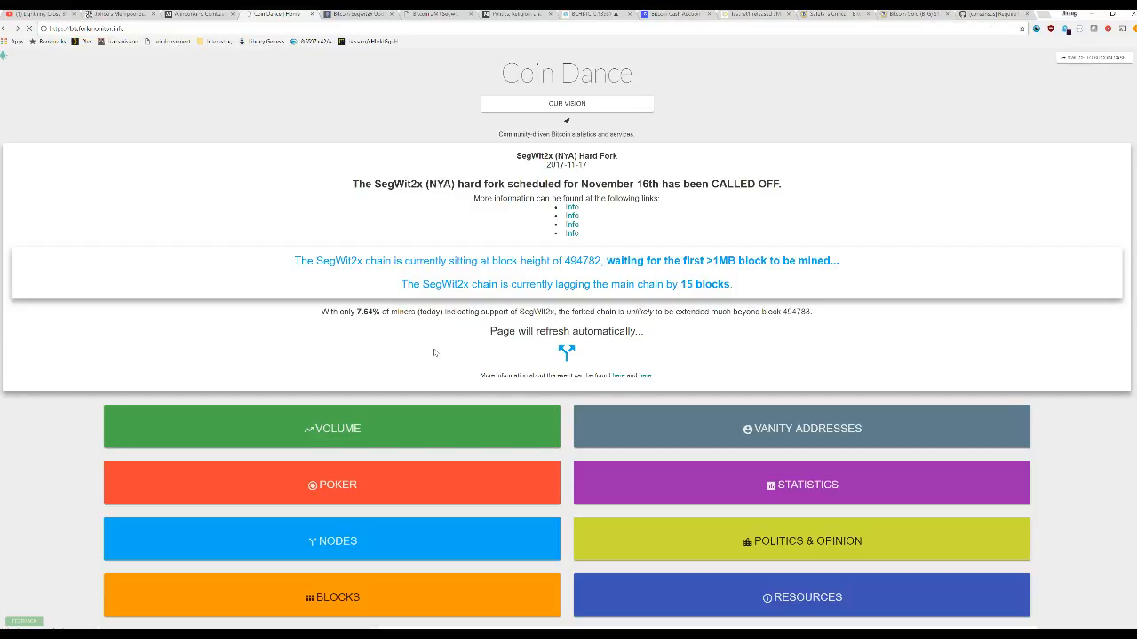
pyautogui.moveTo(689, 395)
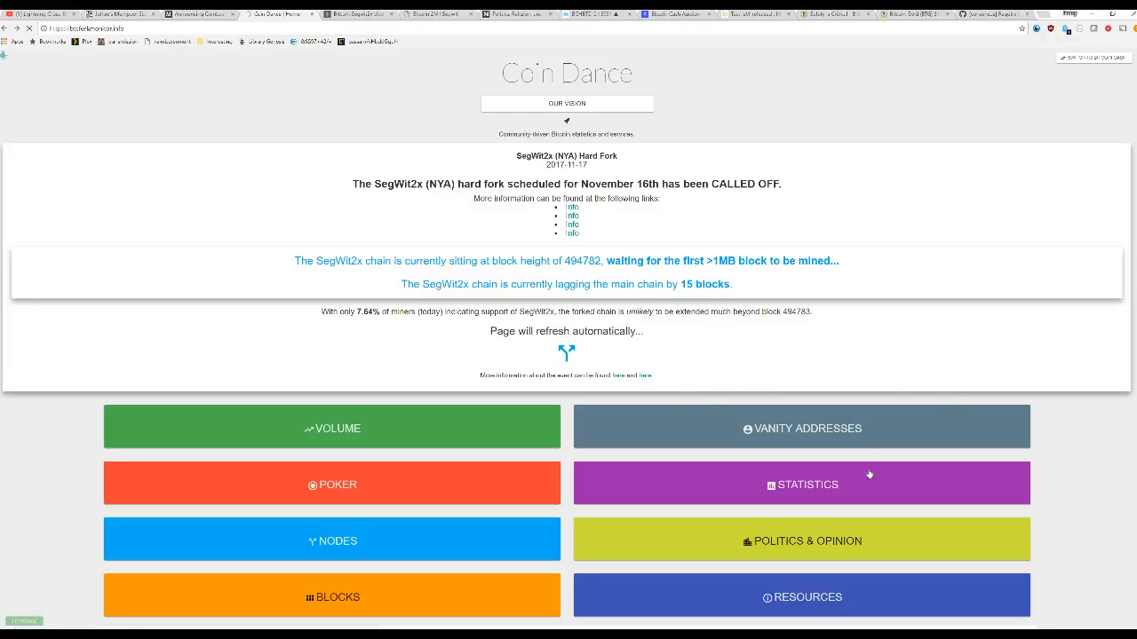
pyautogui.moveTo(871, 474)
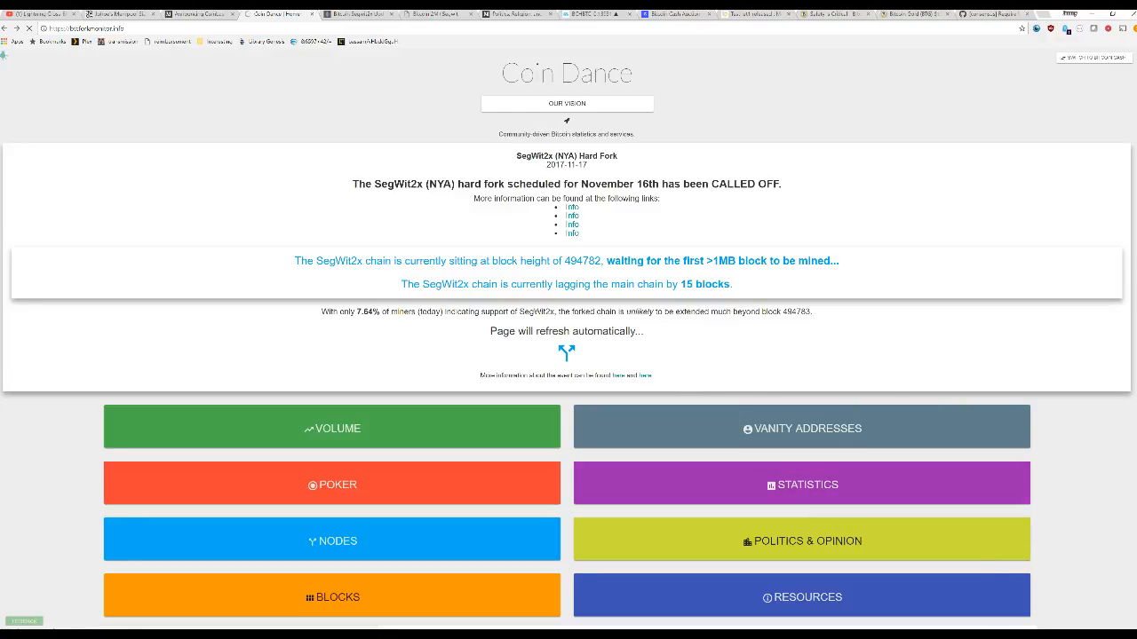